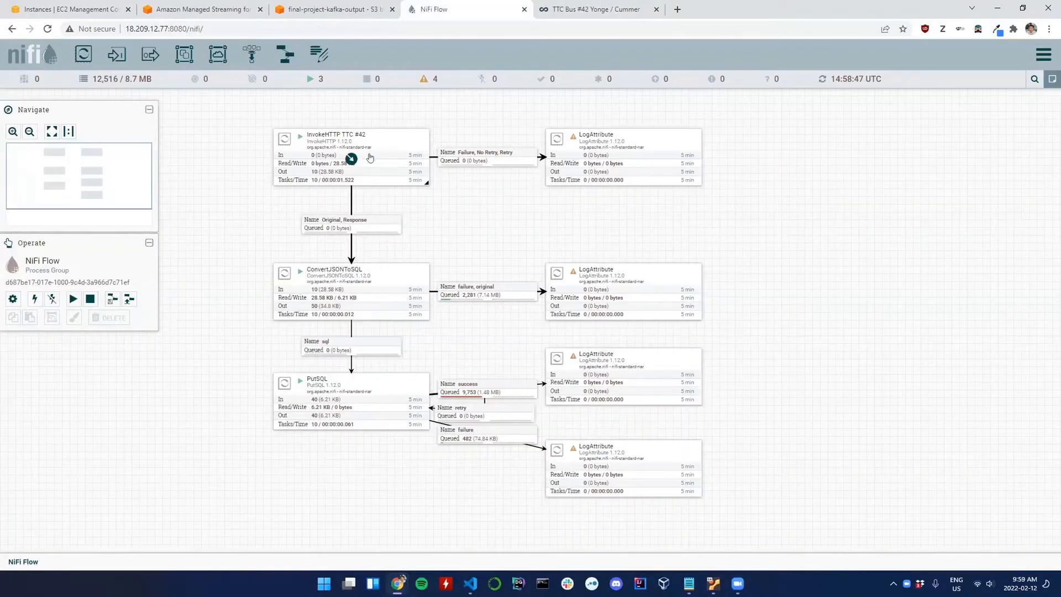
mouse_move(366, 399)
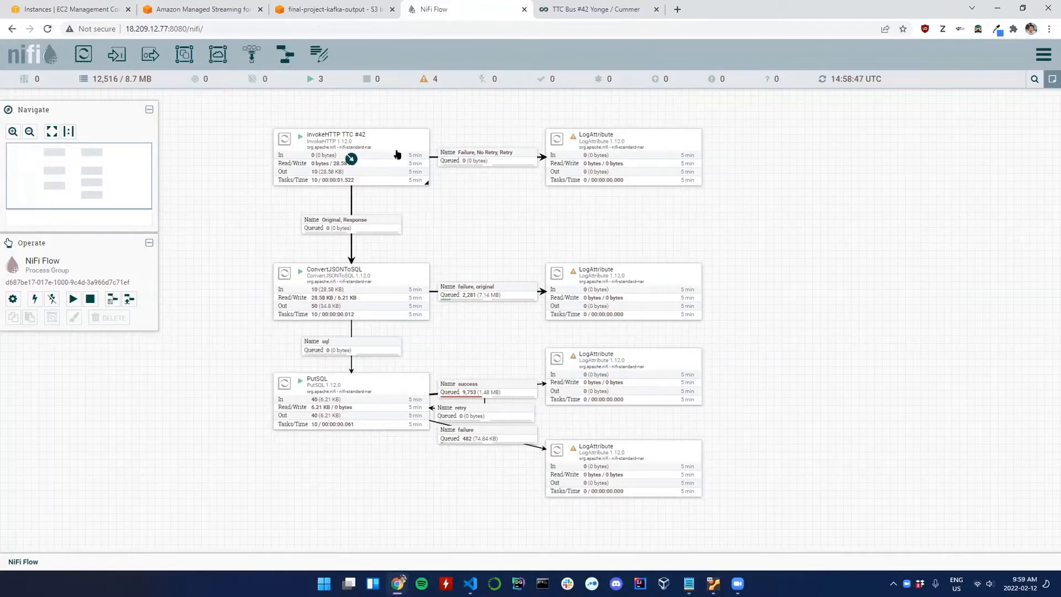
mouse_move(378, 157)
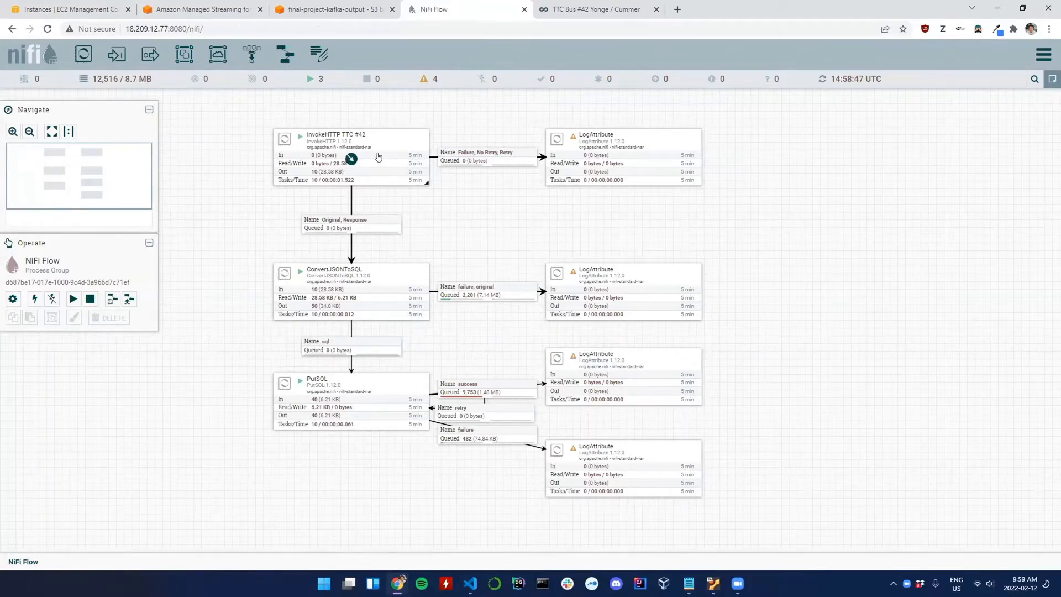
mouse_move(376, 150)
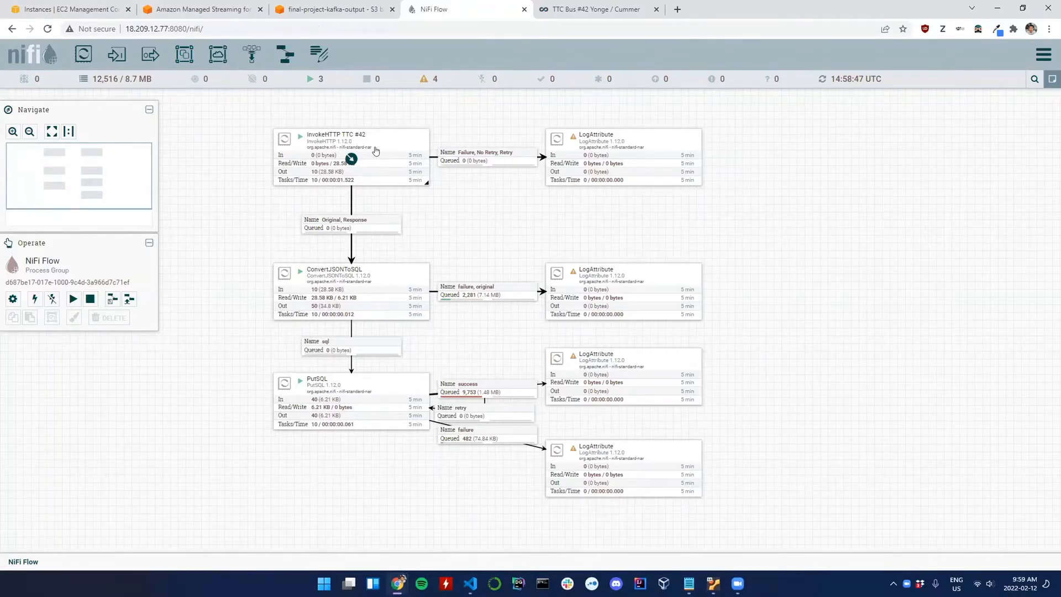
mouse_move(395, 172)
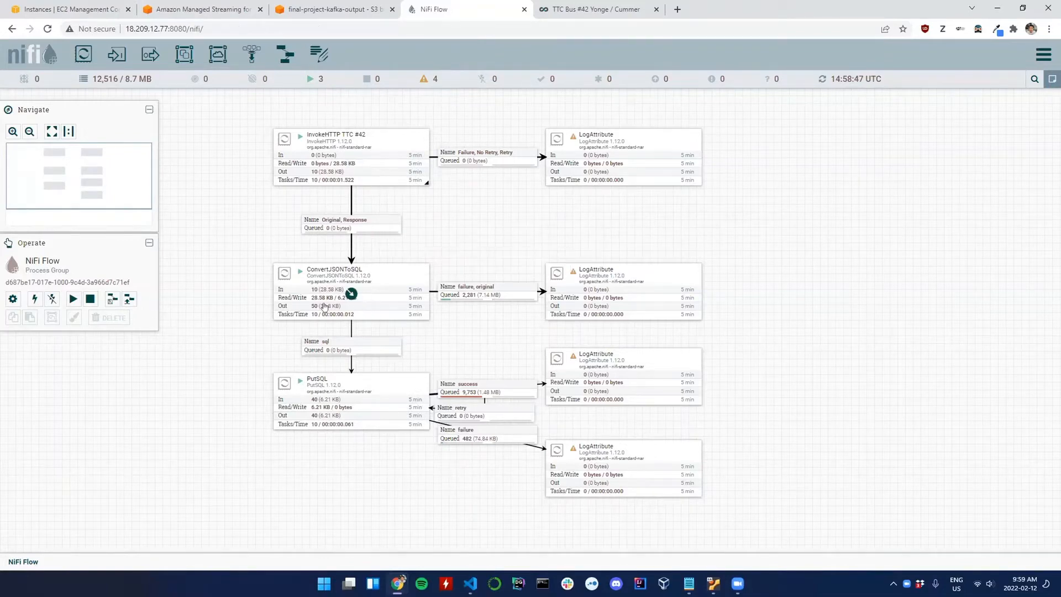
mouse_move(352, 402)
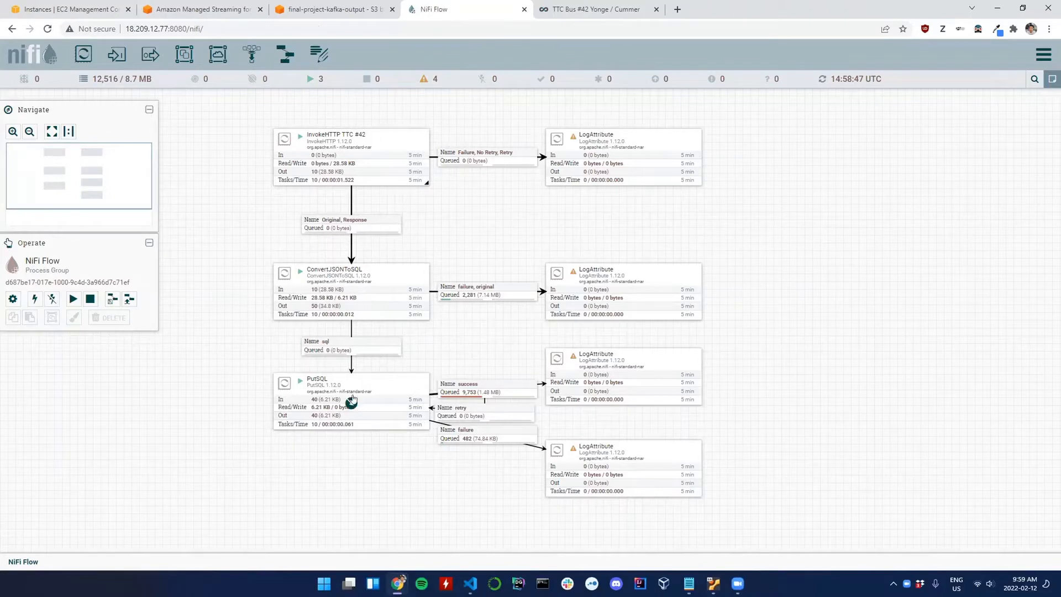
mouse_move(449, 239)
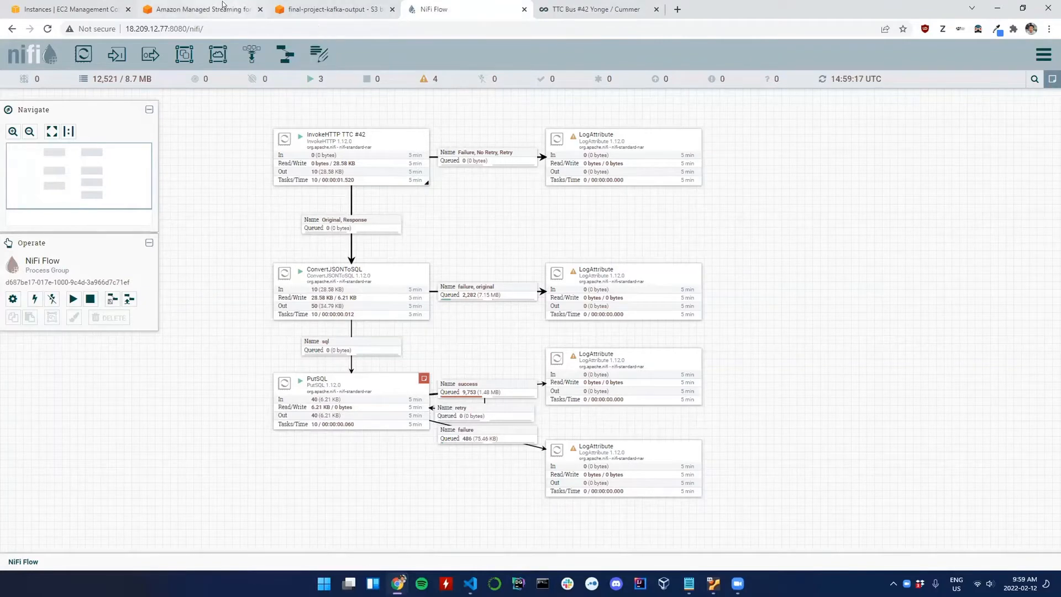
- Bring up the EC2 instances list showing final-superset and final-project running
left_click(67, 9)
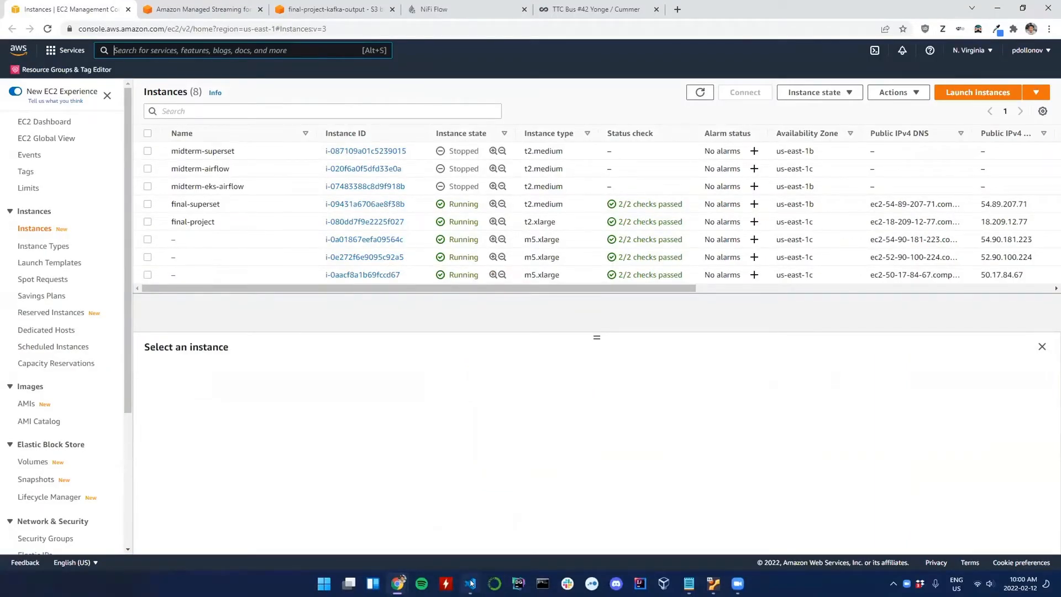
- Read the bus_status count(*) results in the mysql terminal, then return to the EC2 list
left_click(470, 583)
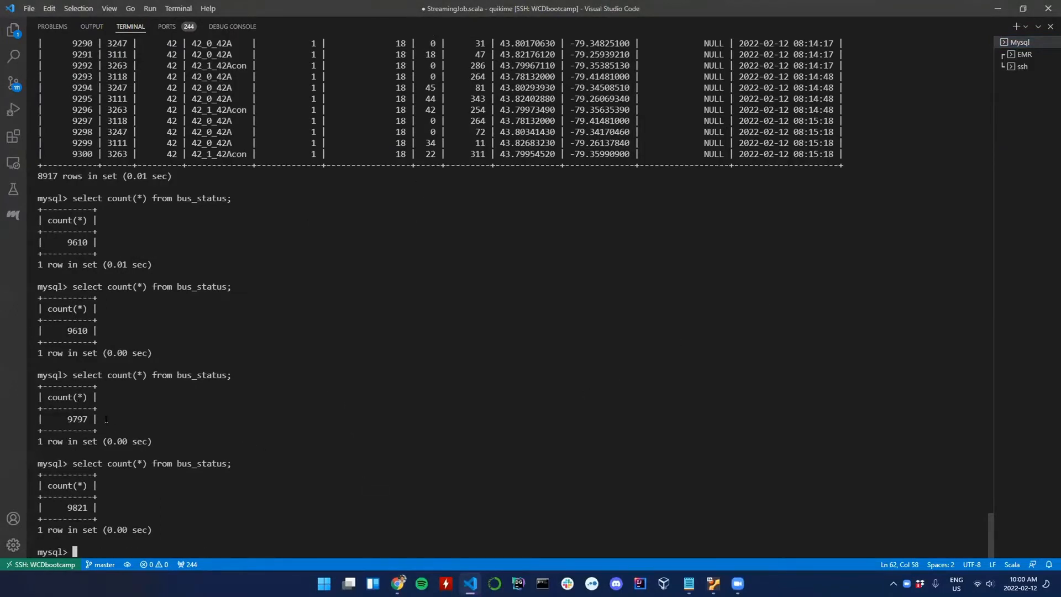
mouse_move(137, 477)
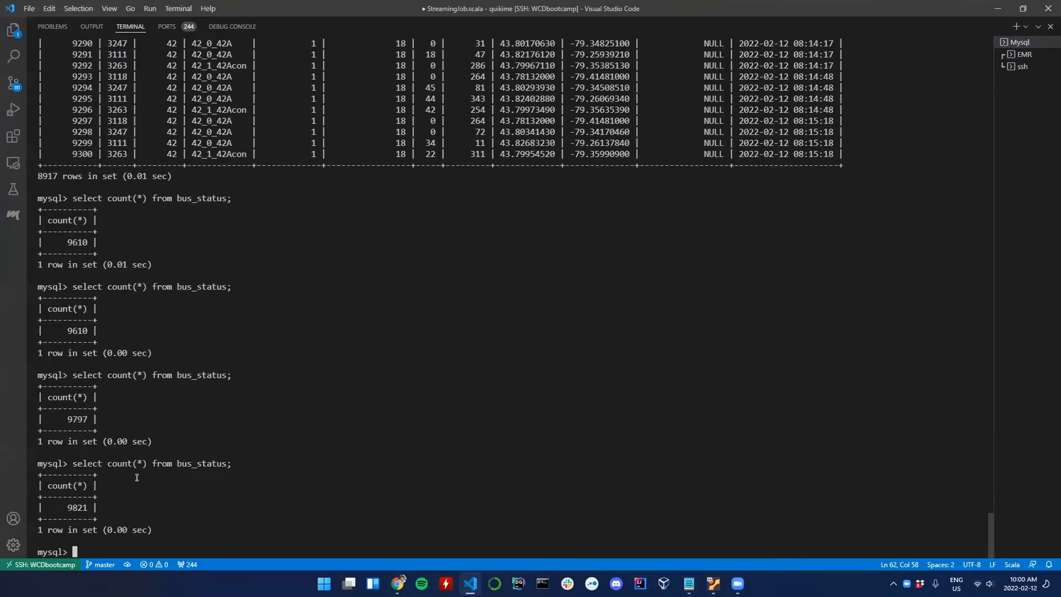
mouse_move(818, 260)
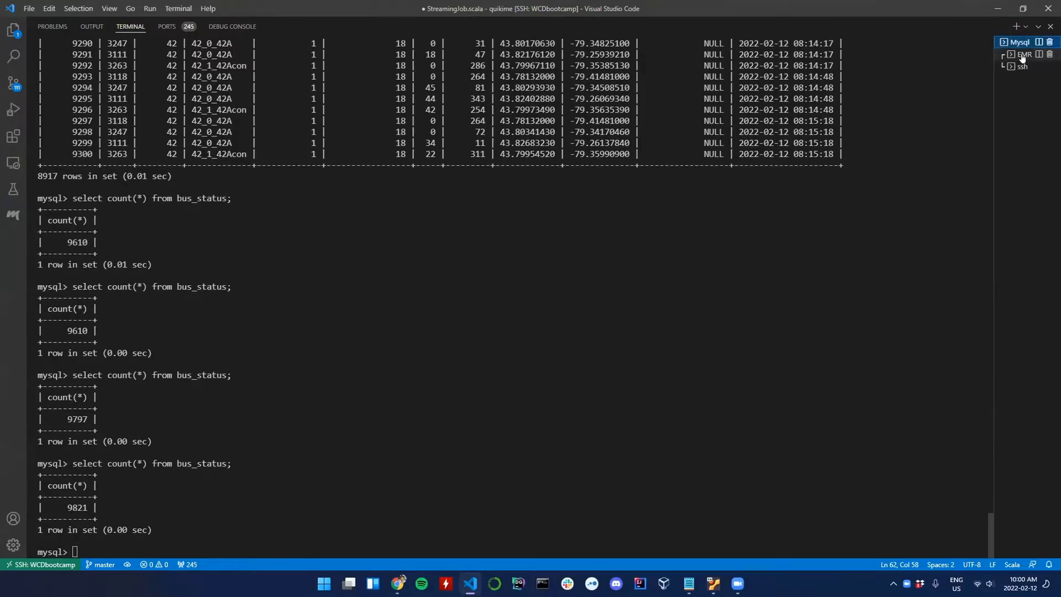
left_click(1017, 55)
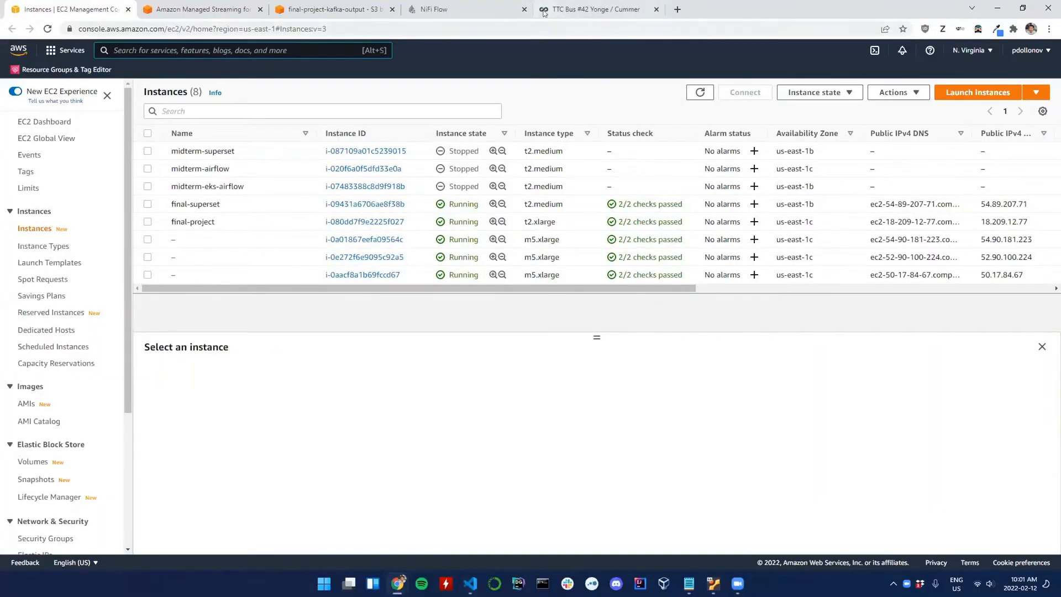
- Review the eastbound route map and speed gauge, panning the map to show the buses
left_click(594, 9)
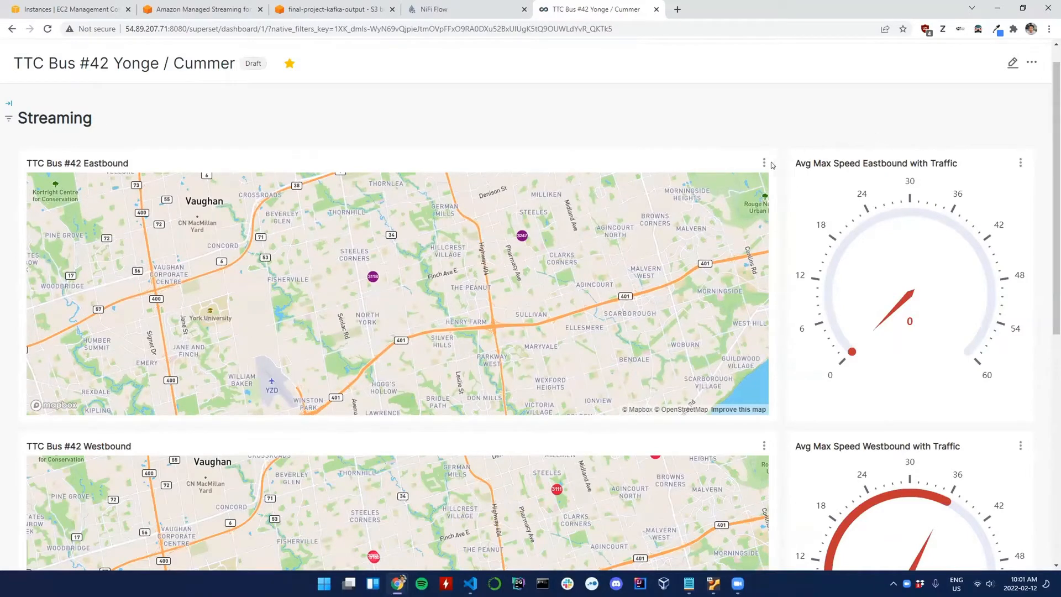
scroll("down", 3)
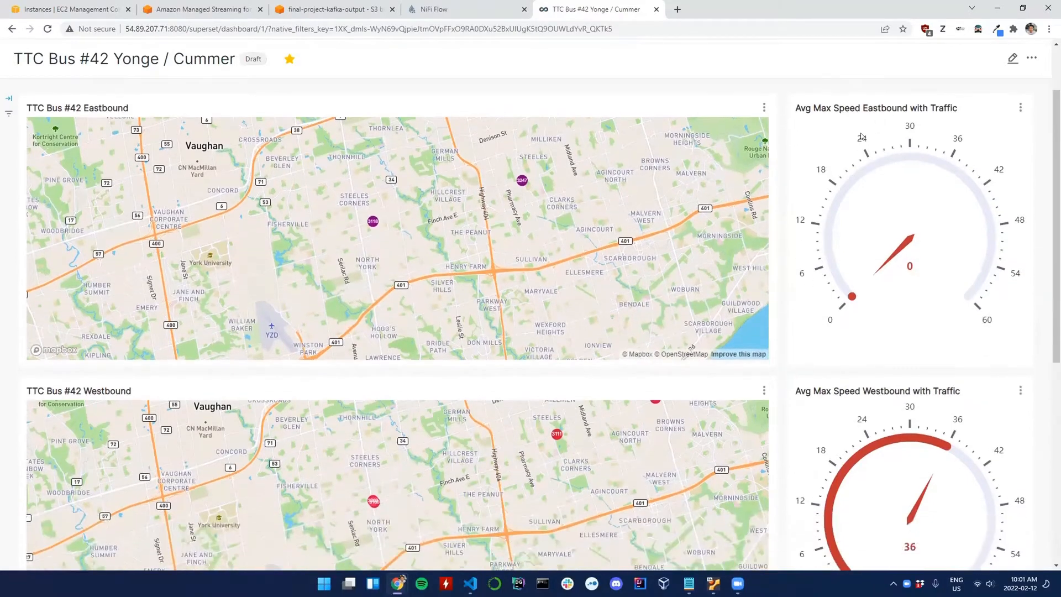
mouse_move(113, 430)
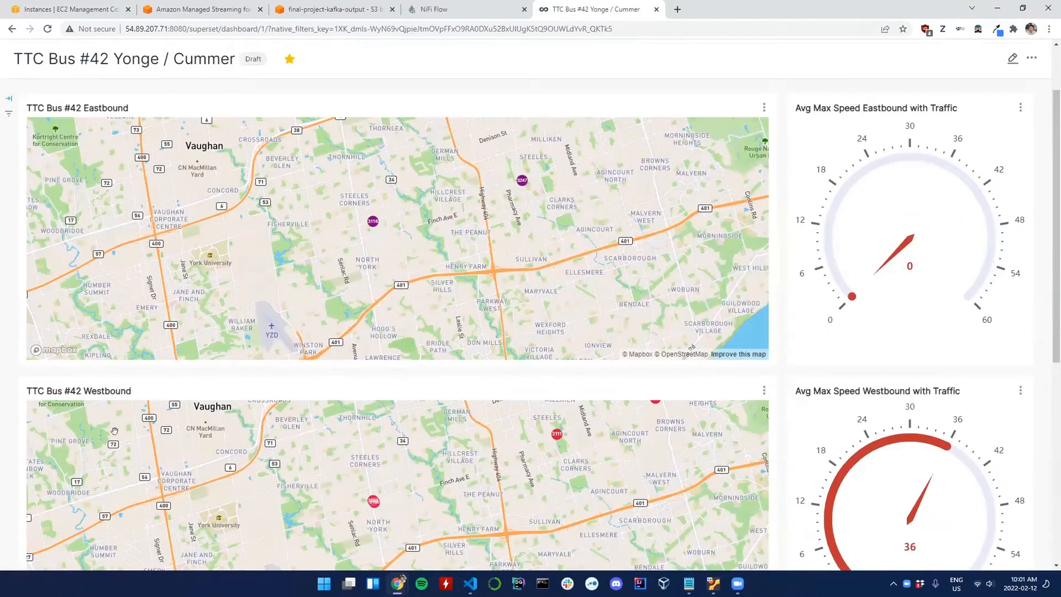
scroll("down", 3)
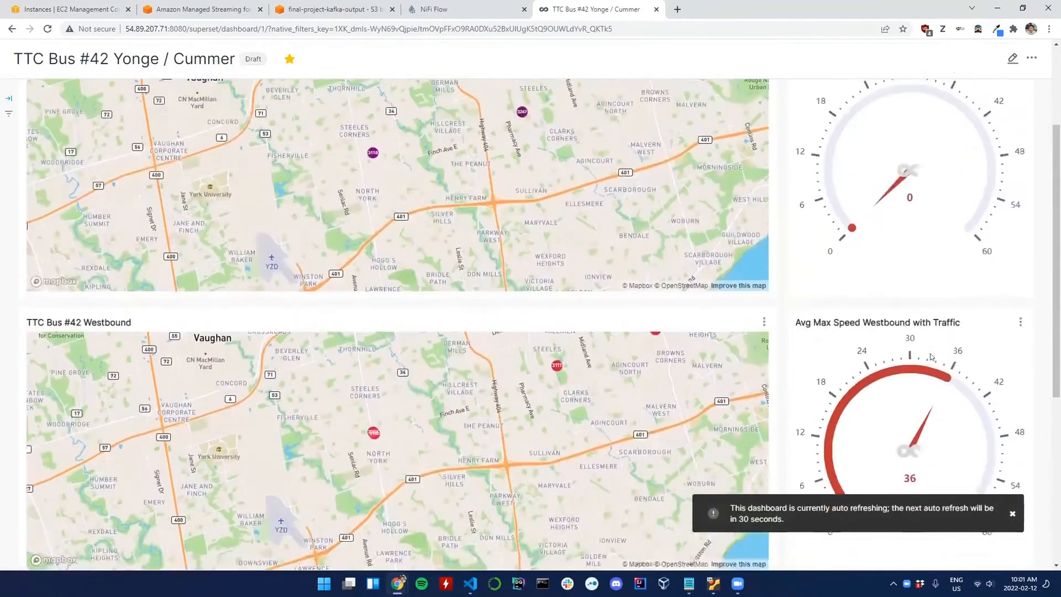
scroll("up", 3)
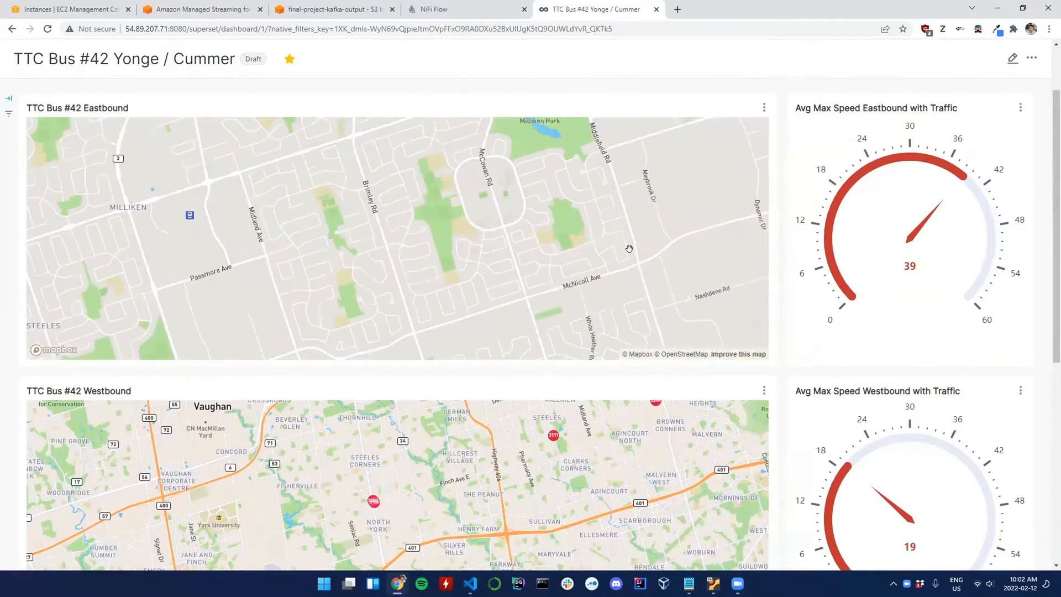
left_click_drag(628, 248, 529, 305)
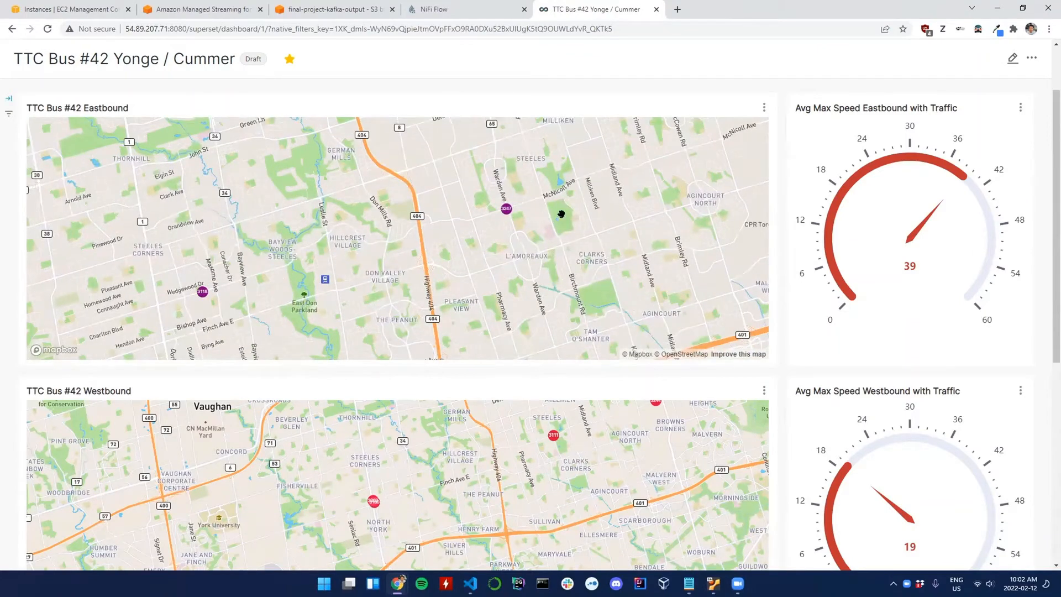
- Scroll down to review the westbound map, speed gauge and vehicle charts
scroll("down", 3)
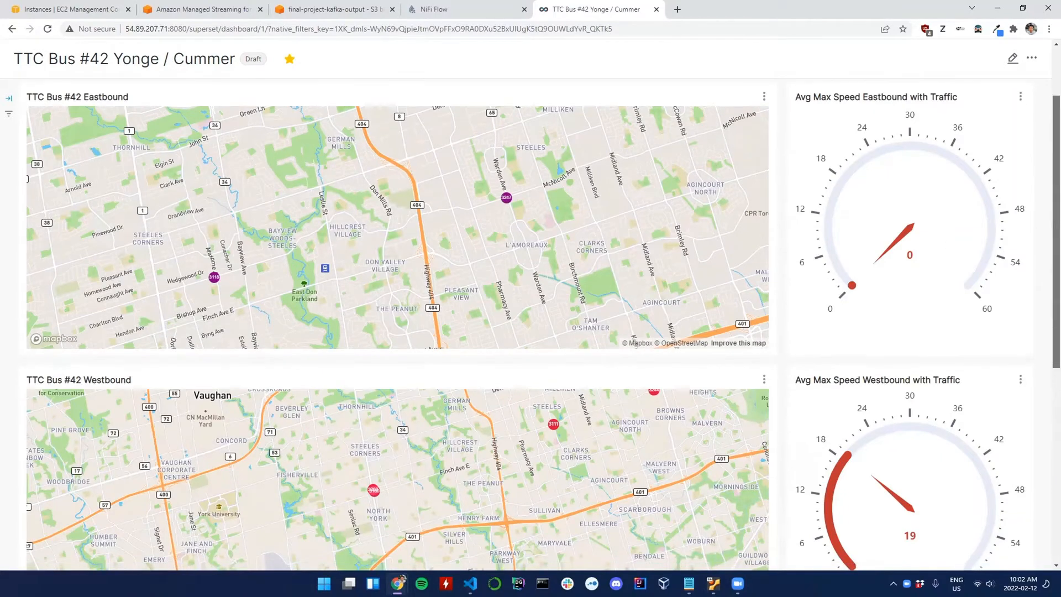
scroll("down", 3)
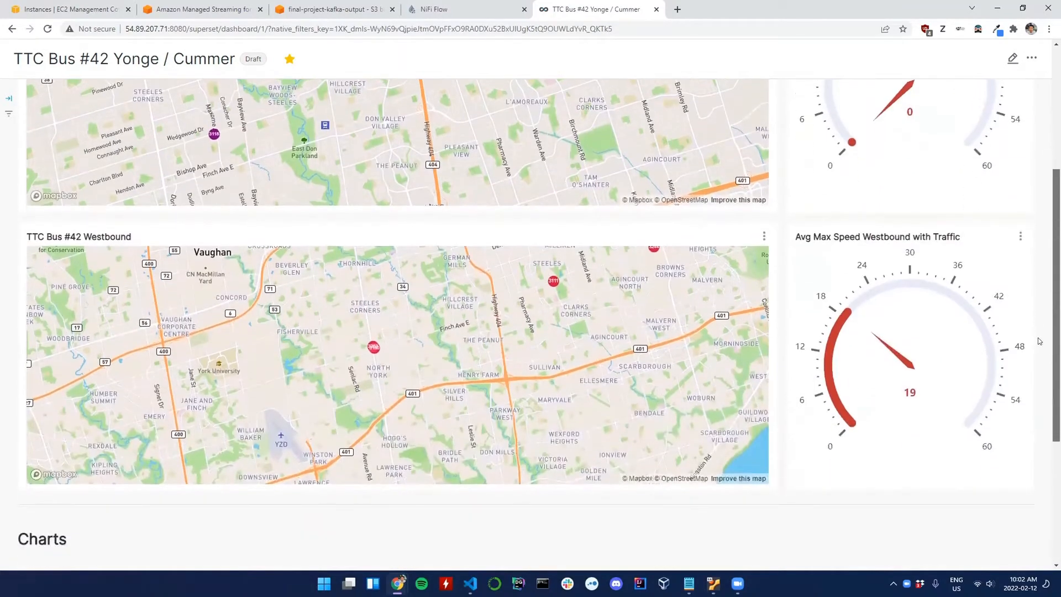
scroll("down", 3)
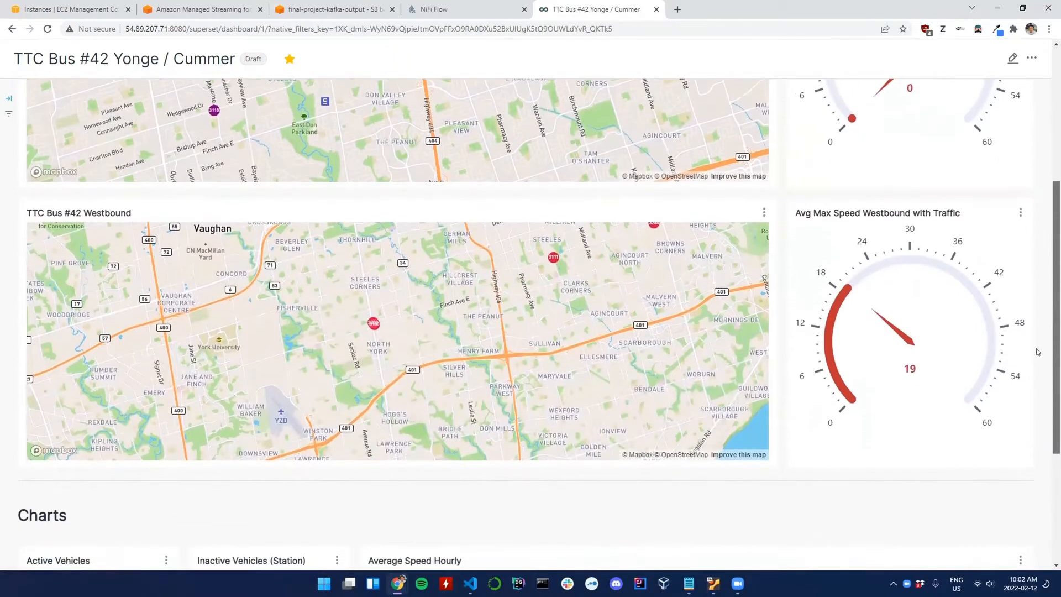
scroll("down", 3)
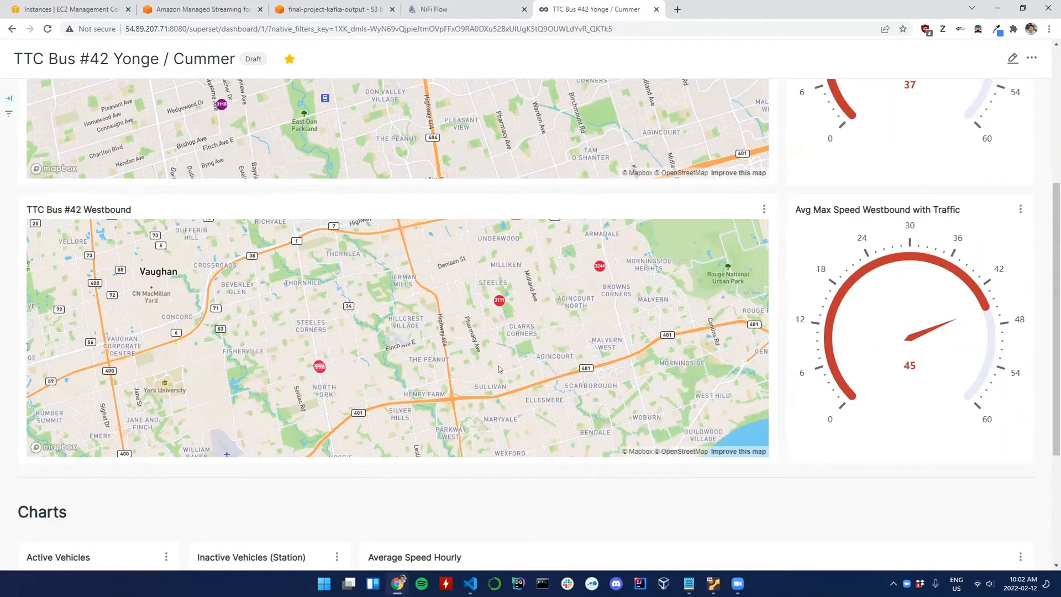
scroll("down", 3)
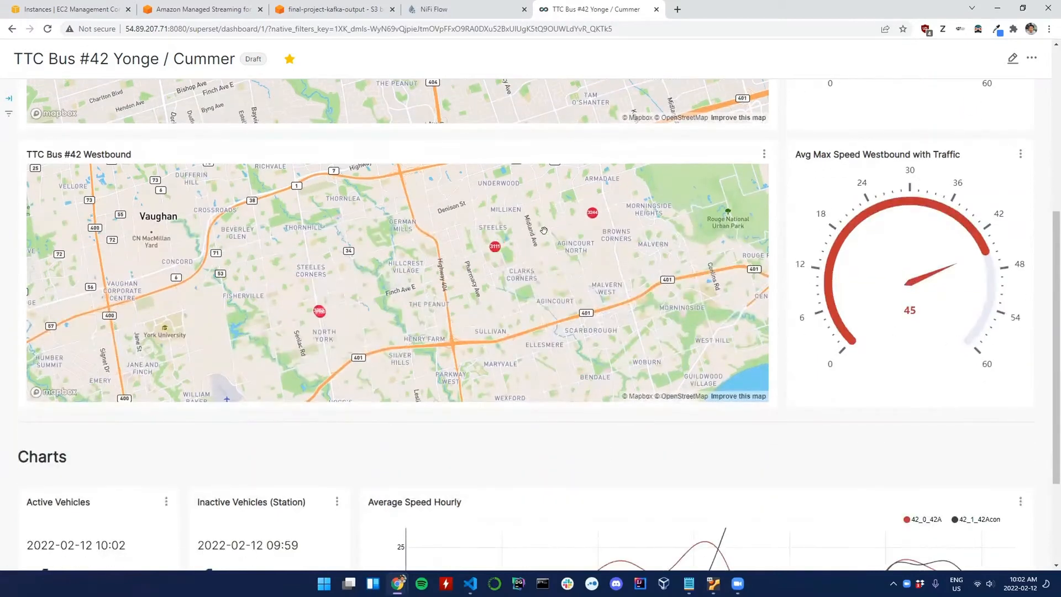
scroll("down", 3)
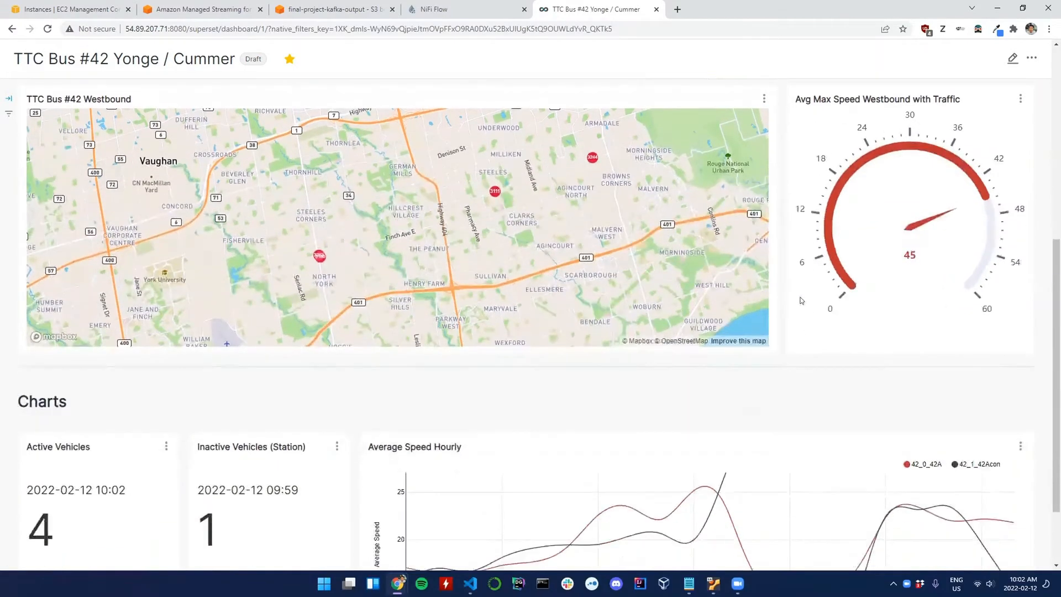
scroll("down", 3)
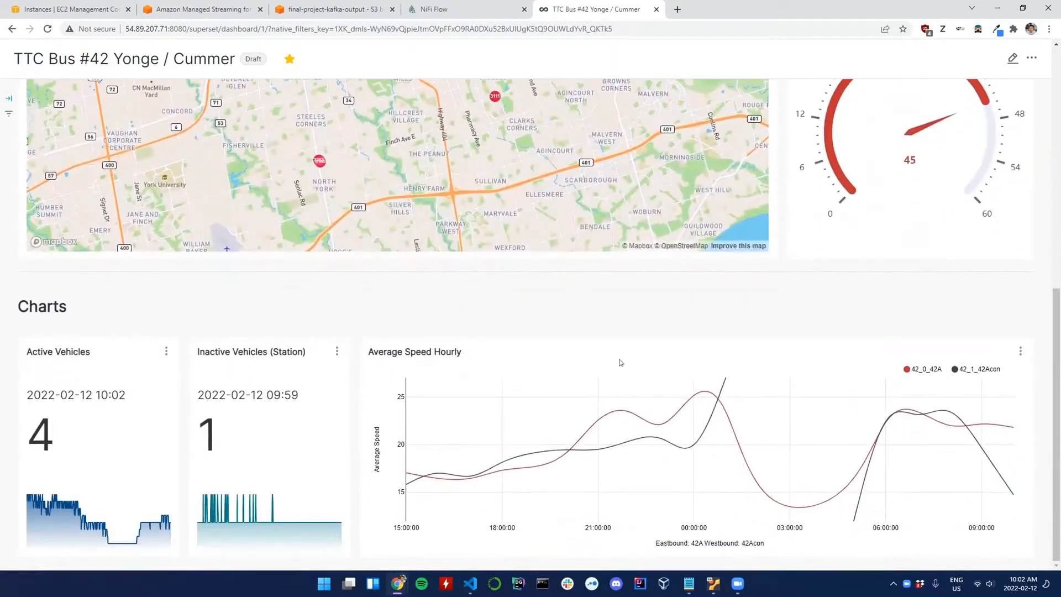
mouse_move(279, 375)
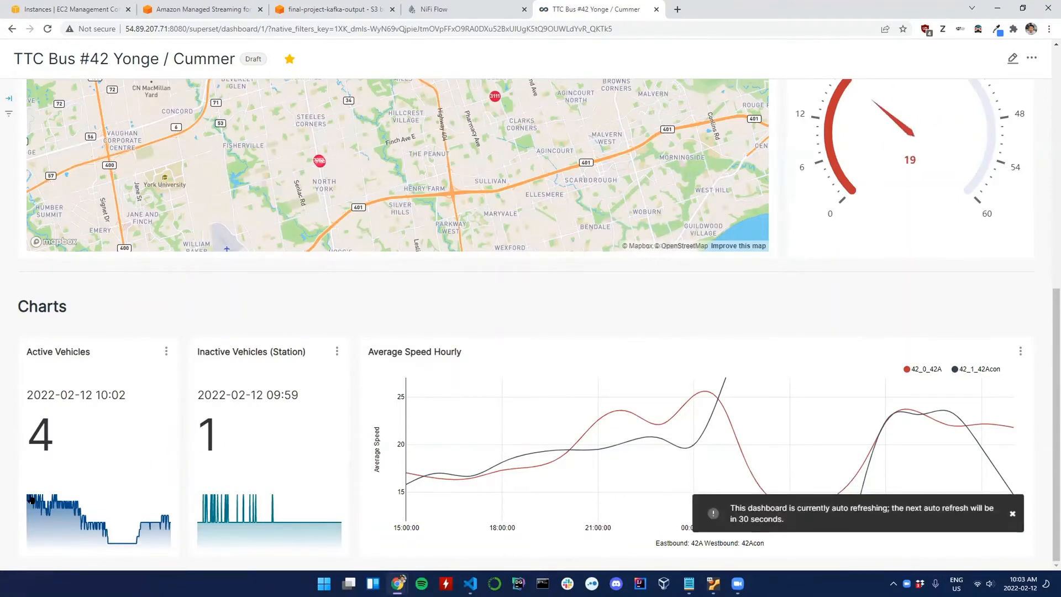
mouse_move(48, 504)
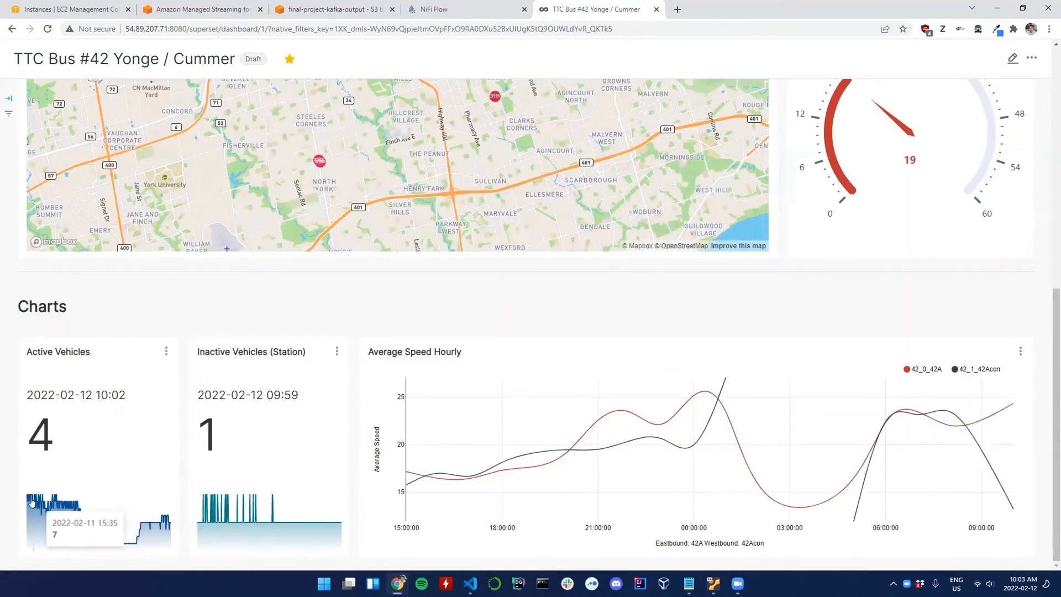
mouse_move(58, 525)
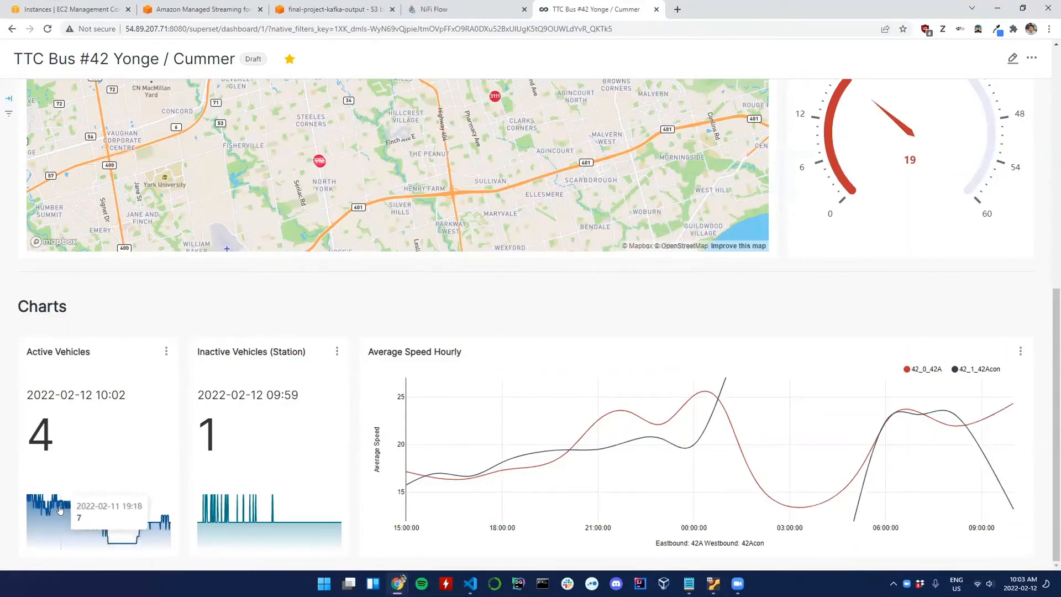
mouse_move(78, 527)
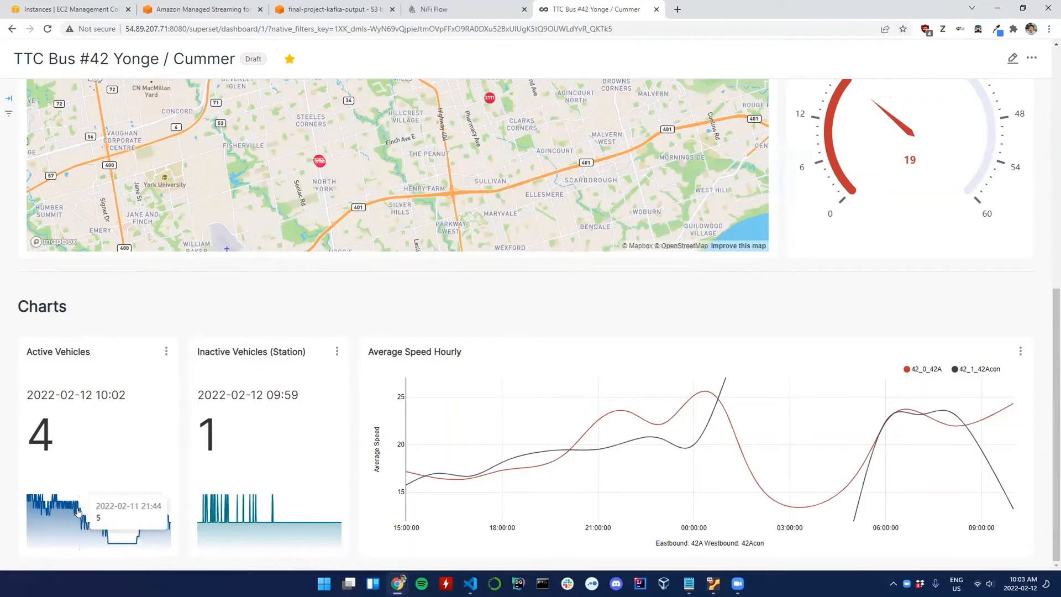
mouse_move(95, 519)
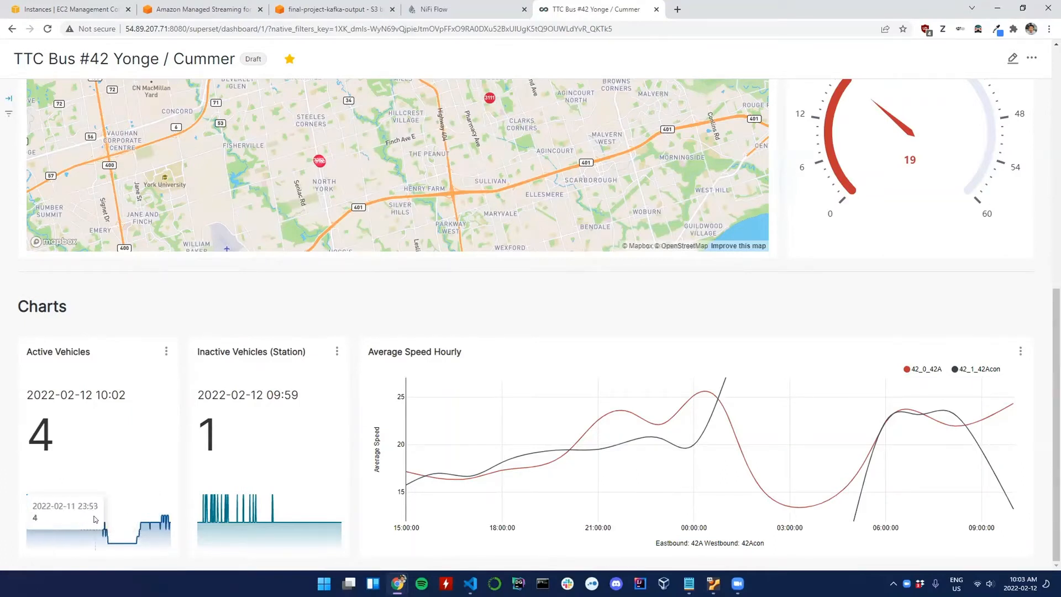
mouse_move(109, 529)
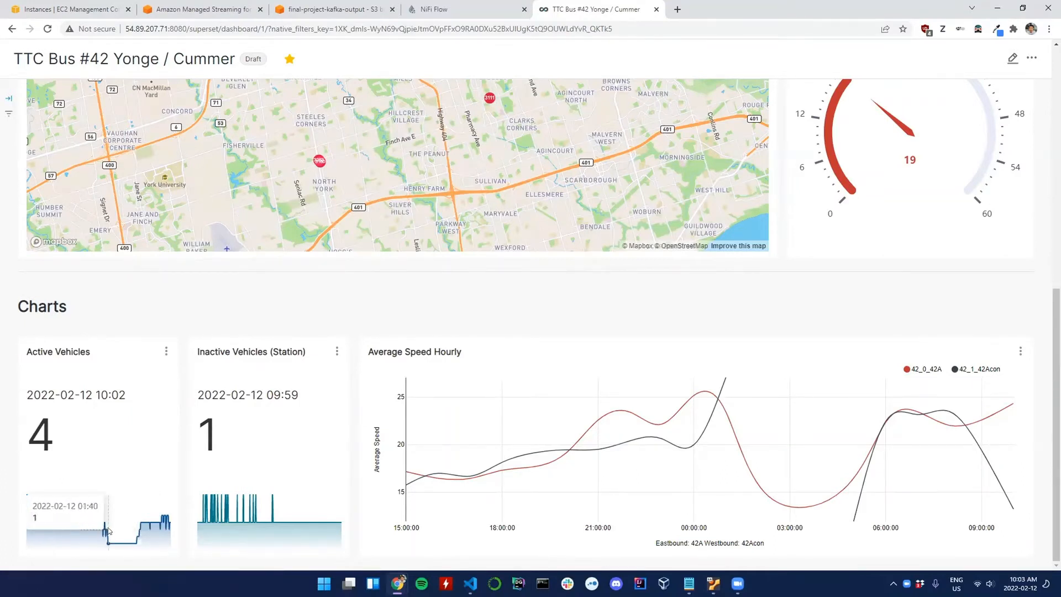
mouse_move(138, 537)
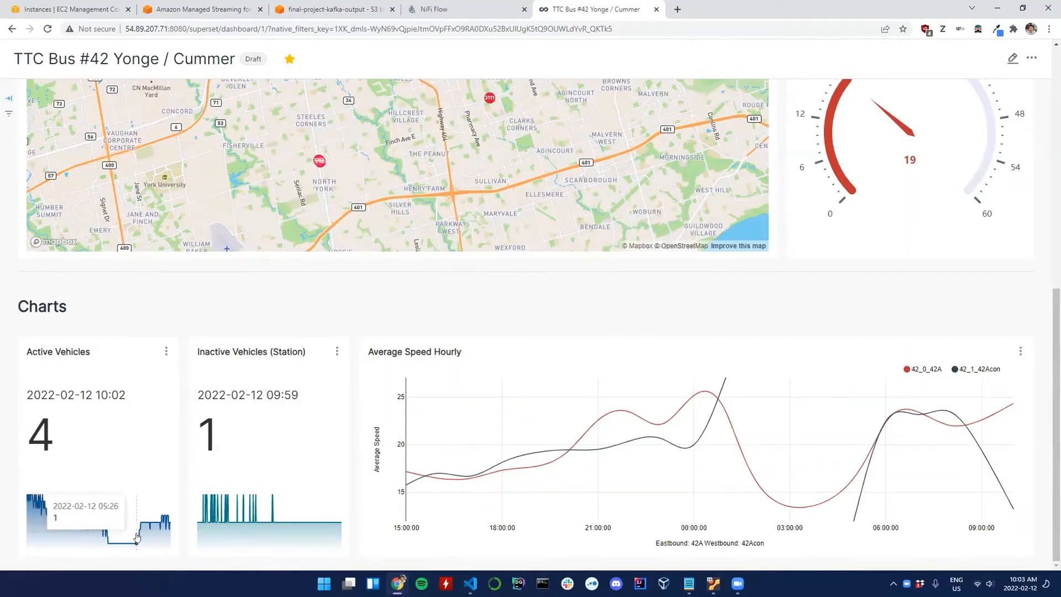
mouse_move(140, 539)
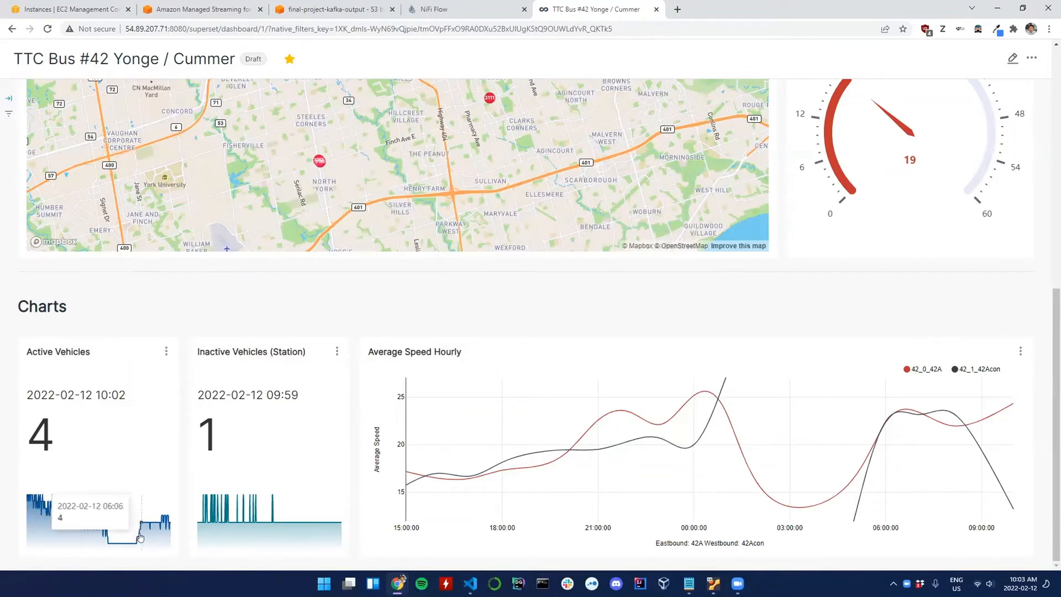
mouse_move(149, 537)
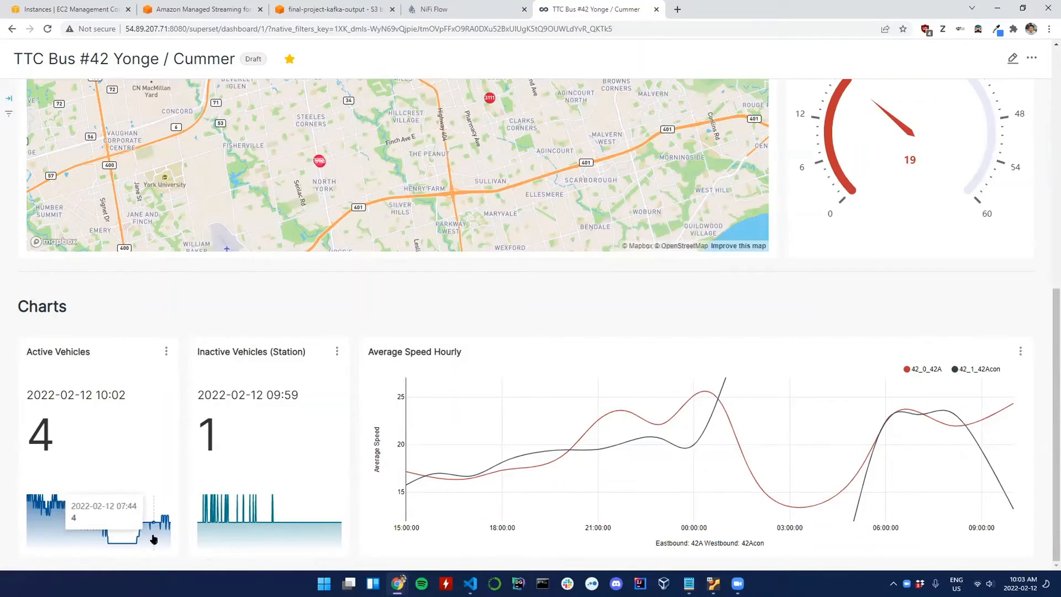
mouse_move(146, 535)
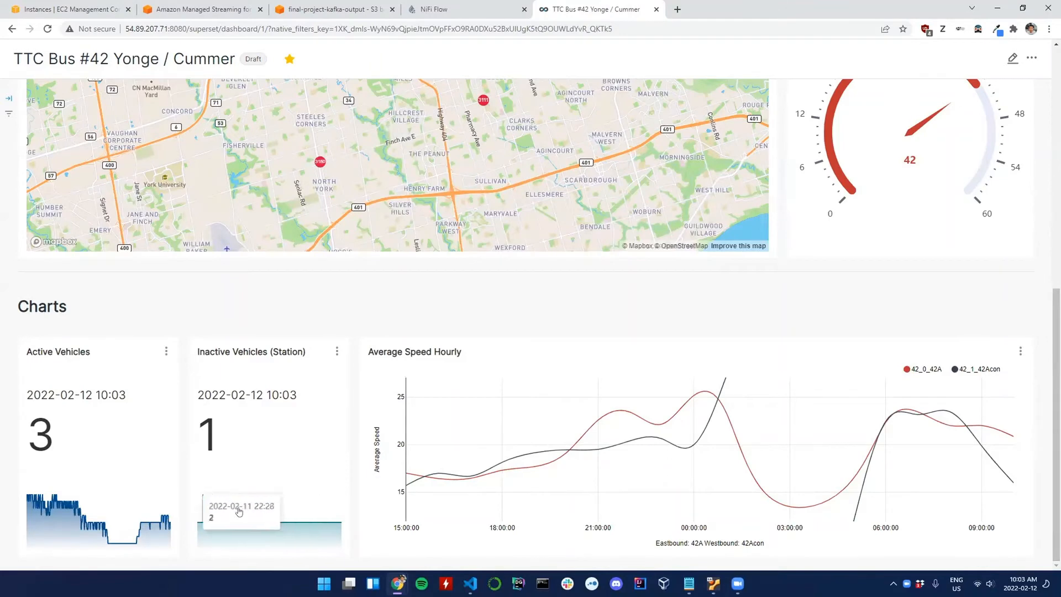
mouse_move(271, 456)
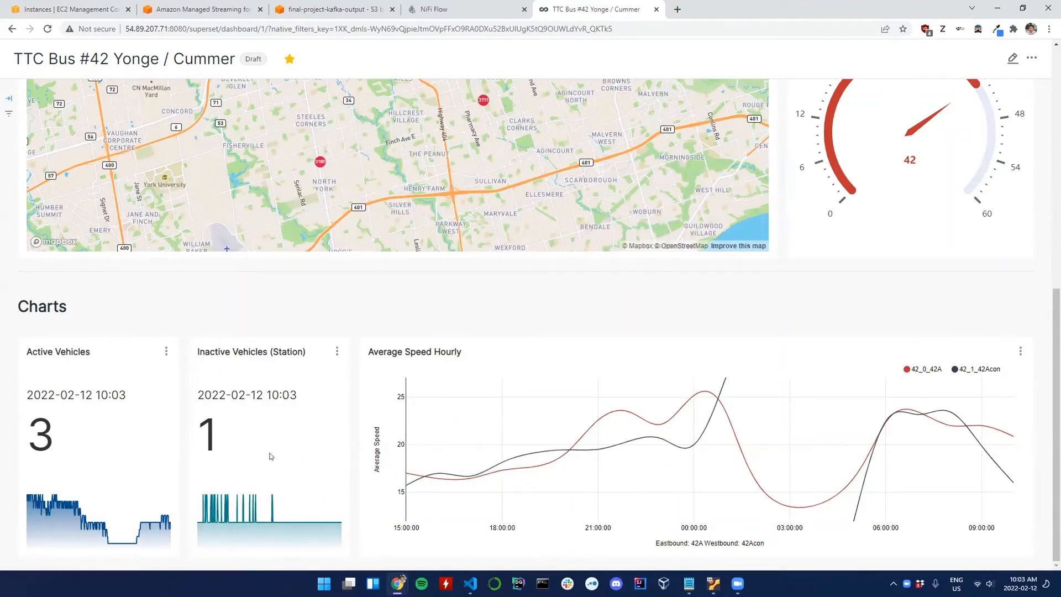
mouse_move(499, 465)
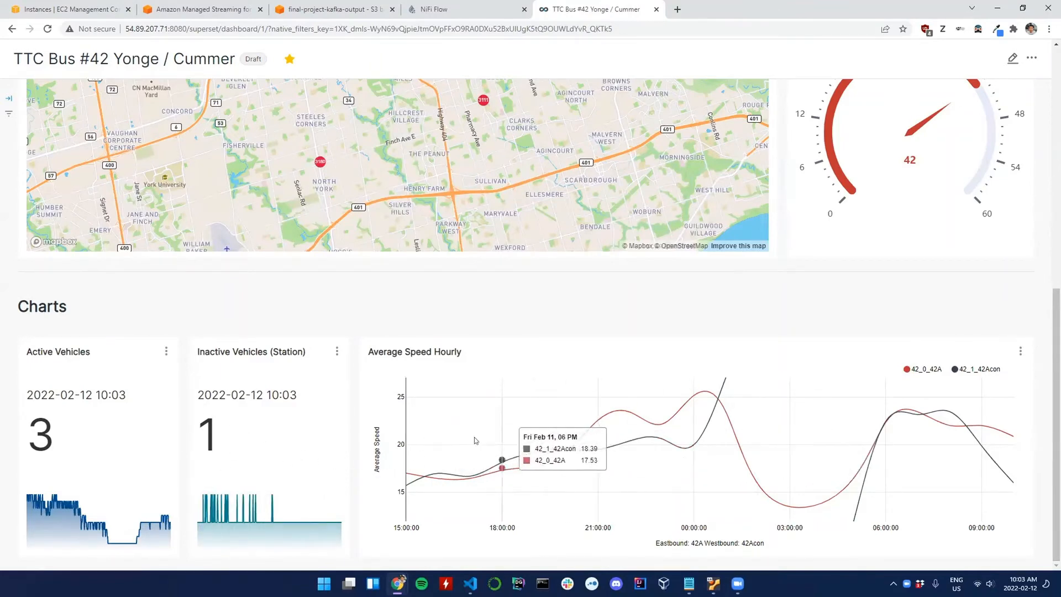
mouse_move(379, 348)
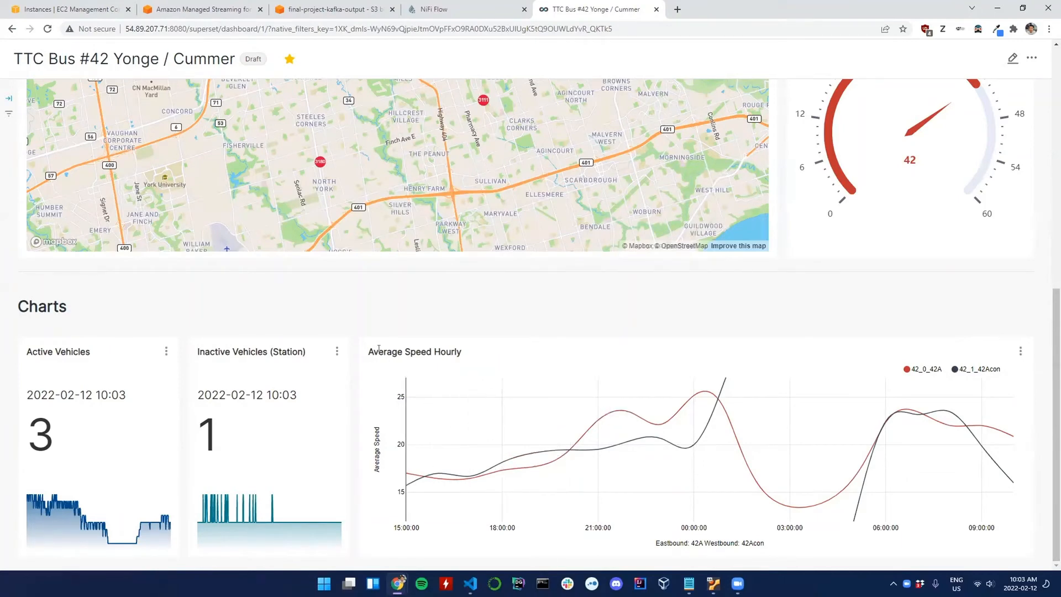
mouse_move(438, 469)
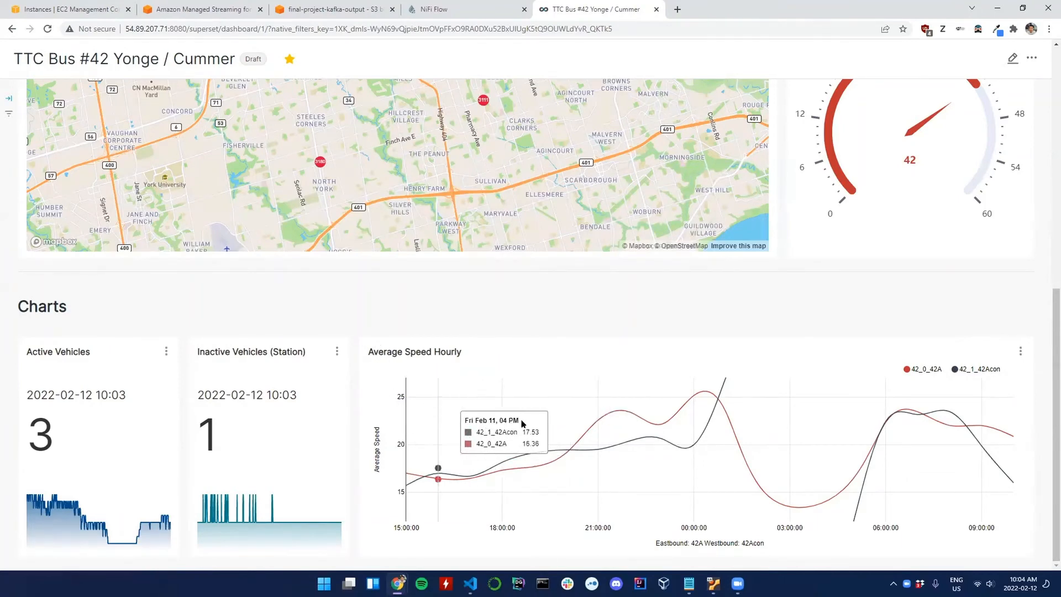
mouse_move(1008, 466)
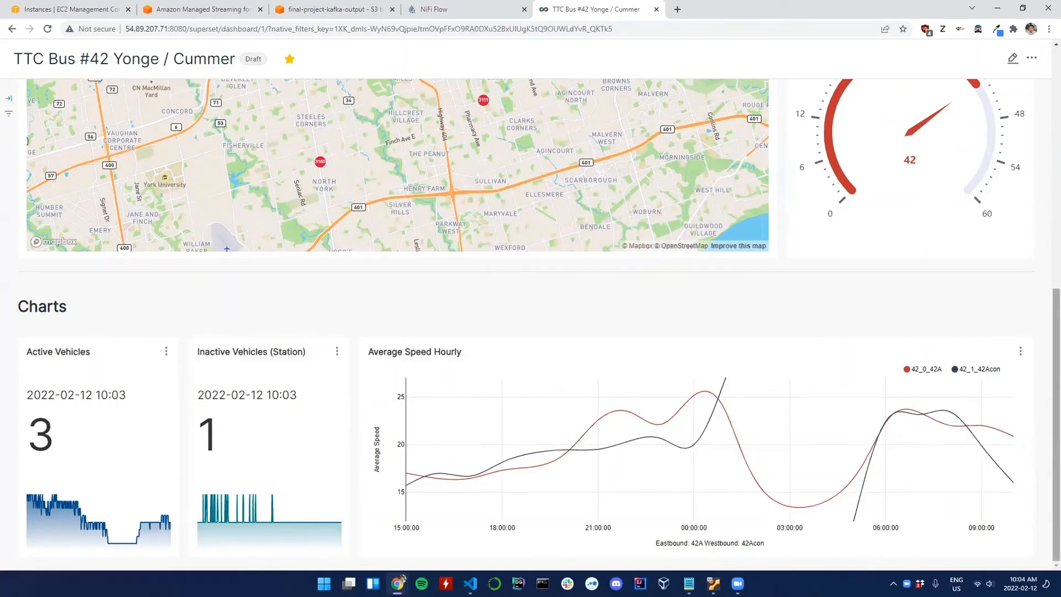
mouse_move(1037, 448)
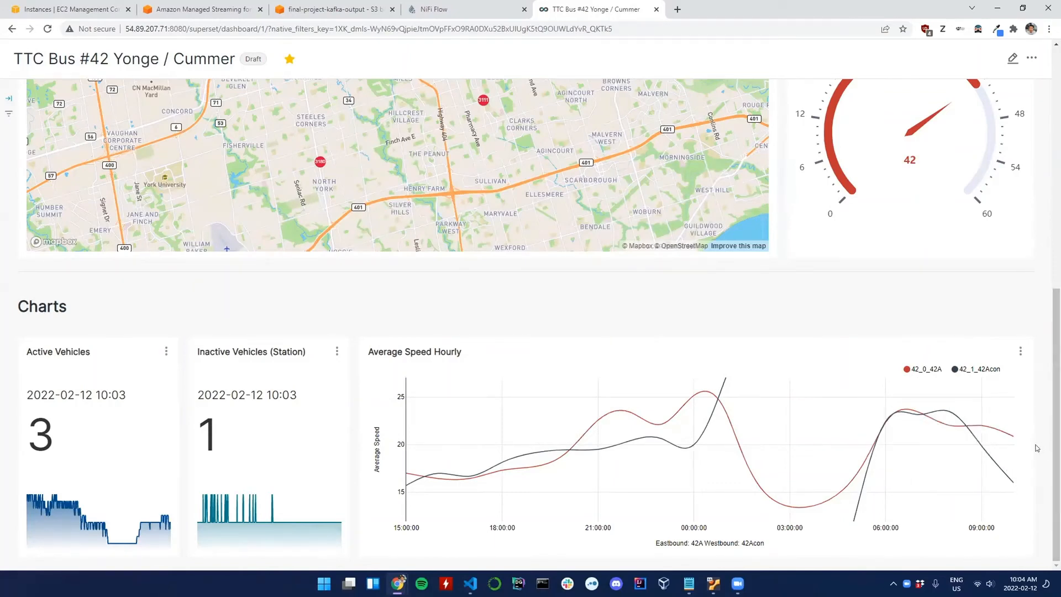
mouse_move(732, 451)
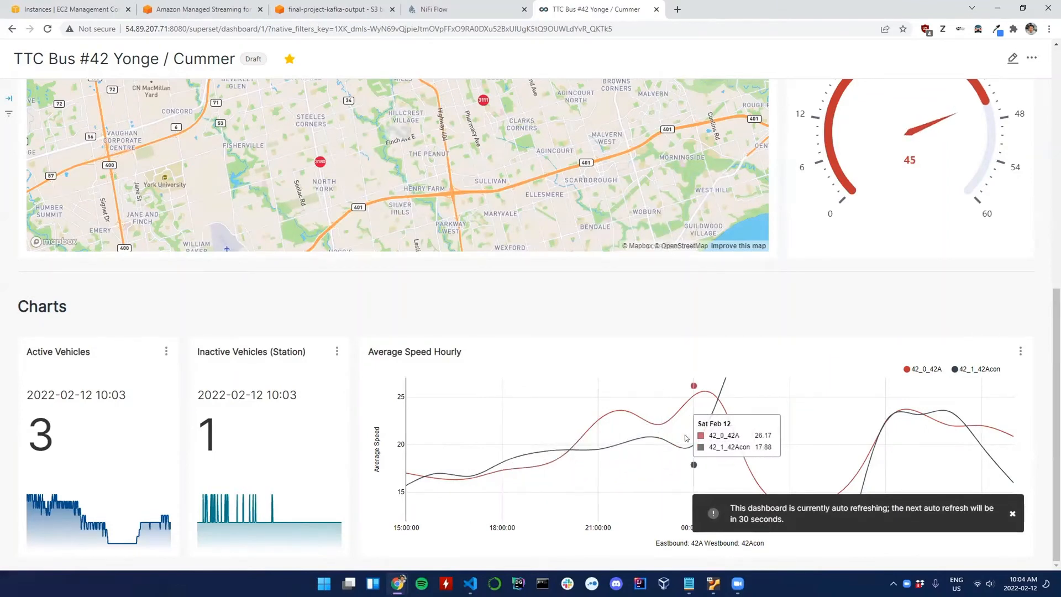
mouse_move(798, 451)
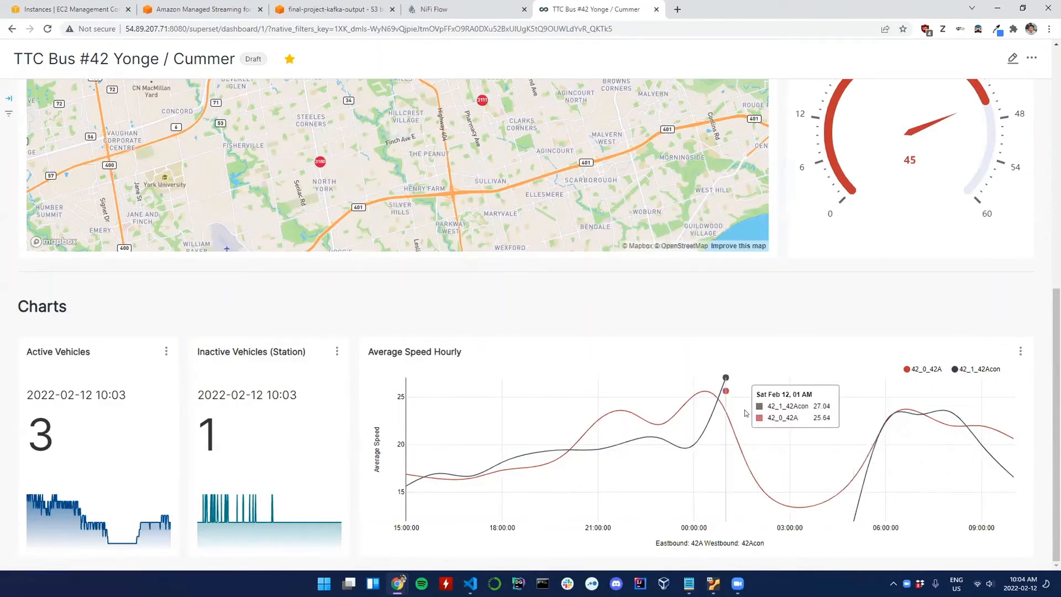
mouse_move(266, 522)
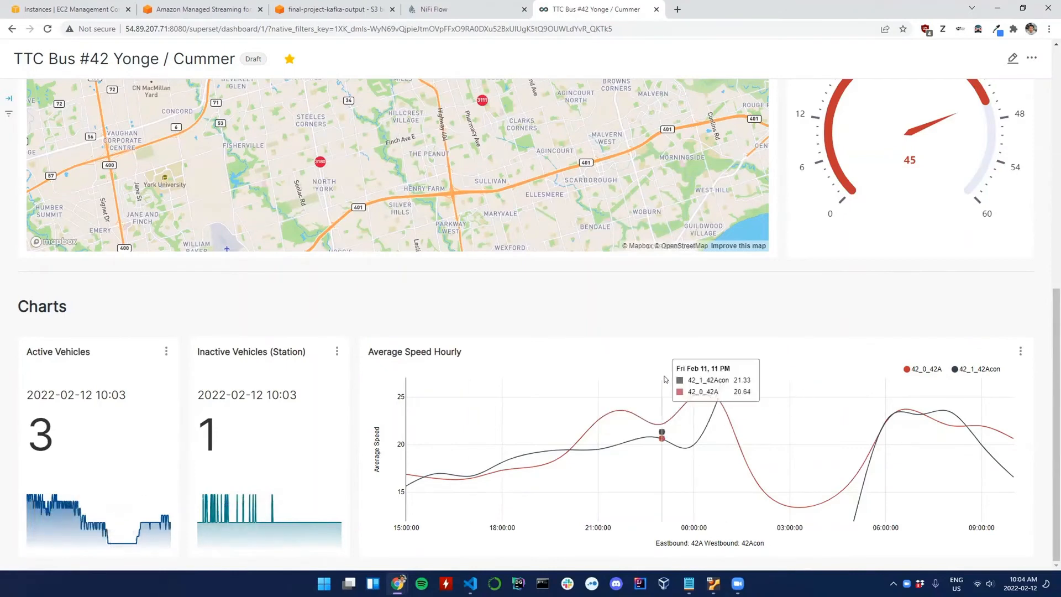
mouse_move(852, 529)
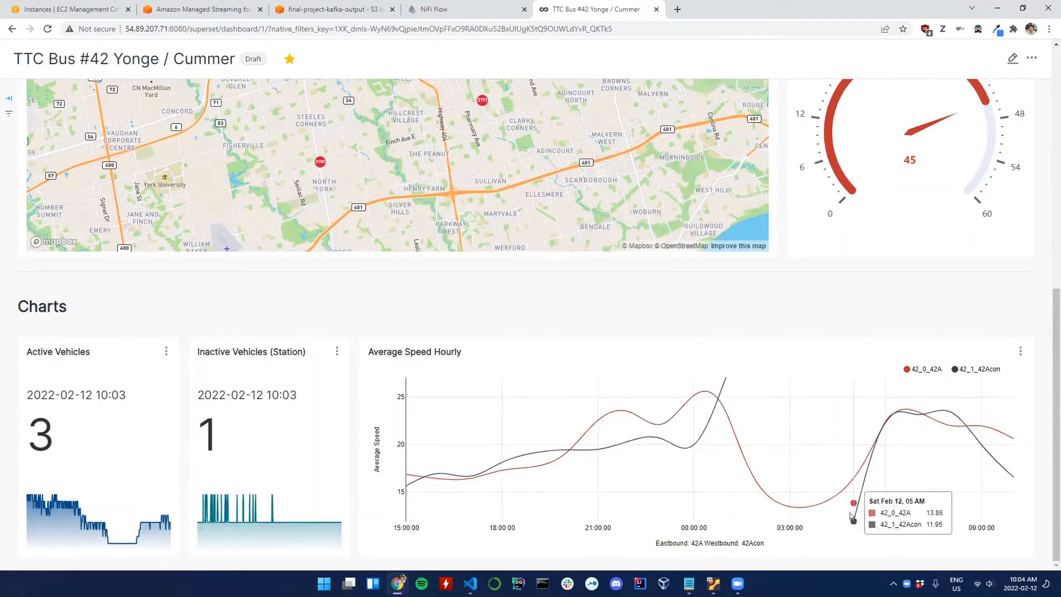
mouse_move(811, 442)
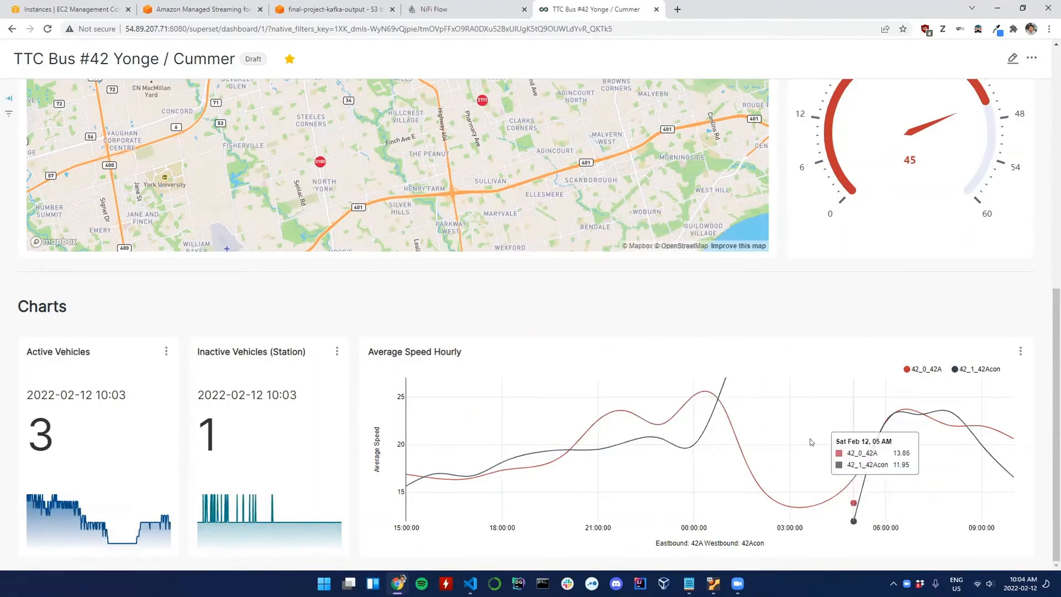
mouse_move(727, 378)
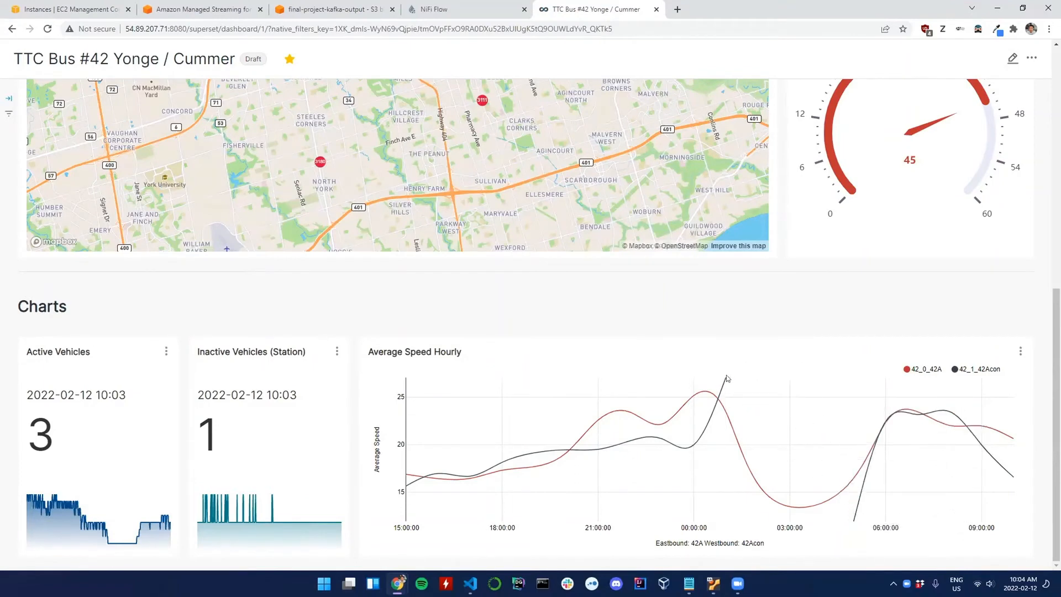
mouse_move(886, 446)
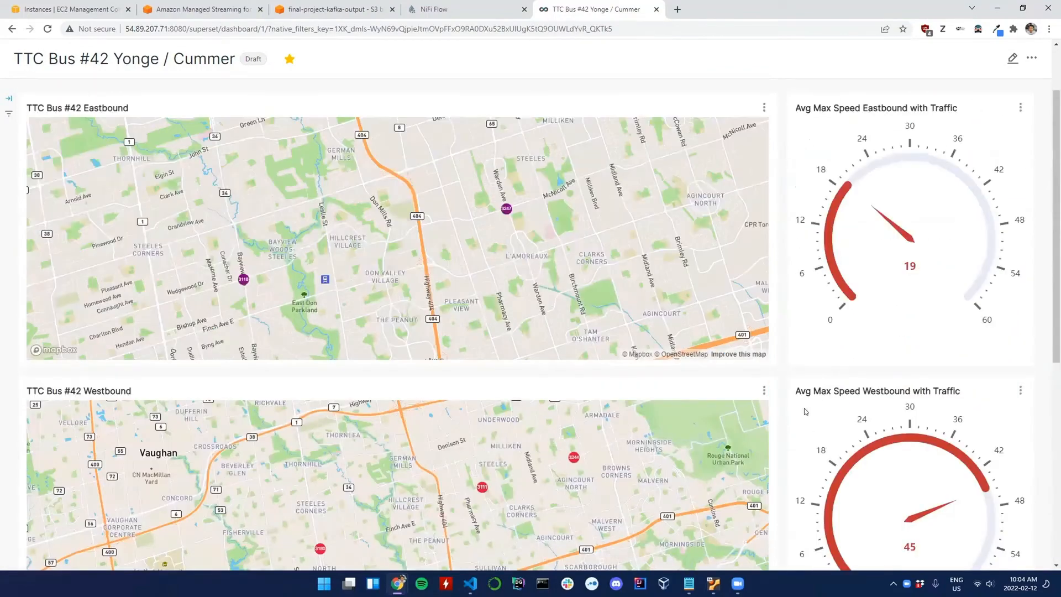
scroll("down", 3)
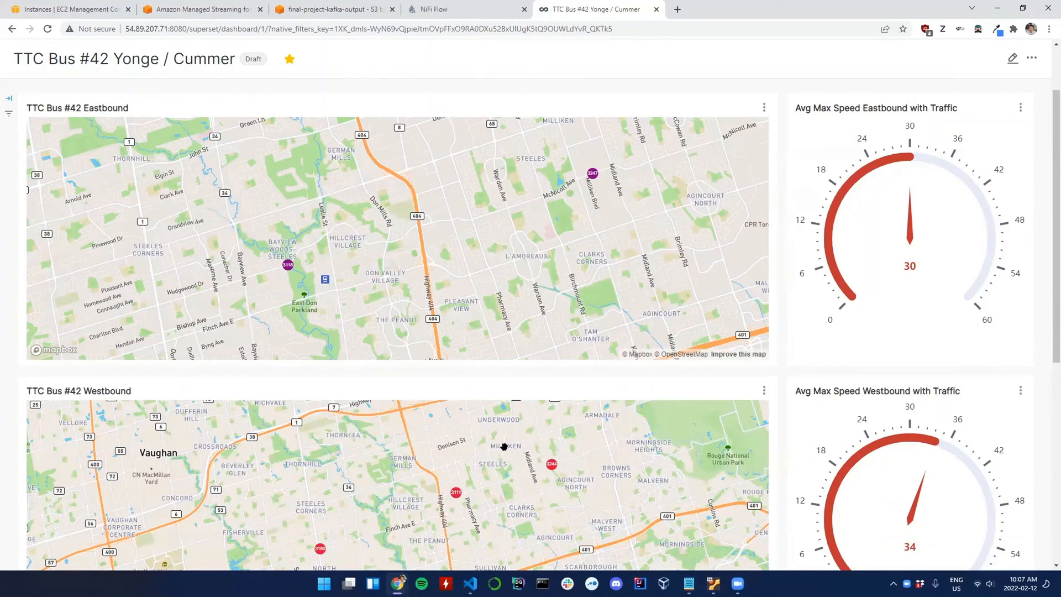
mouse_move(397, 520)
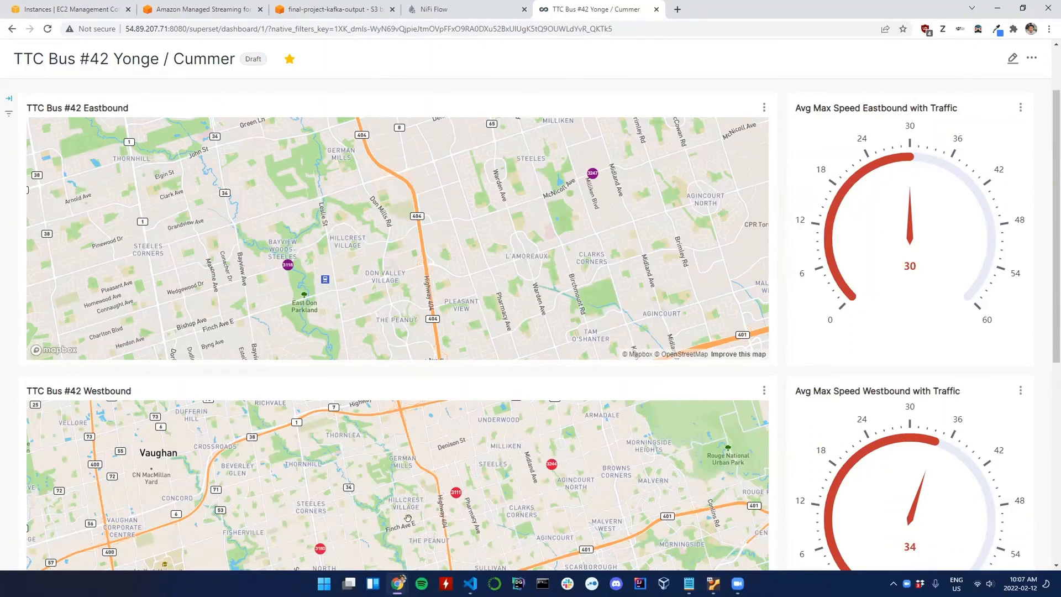
mouse_move(703, 471)
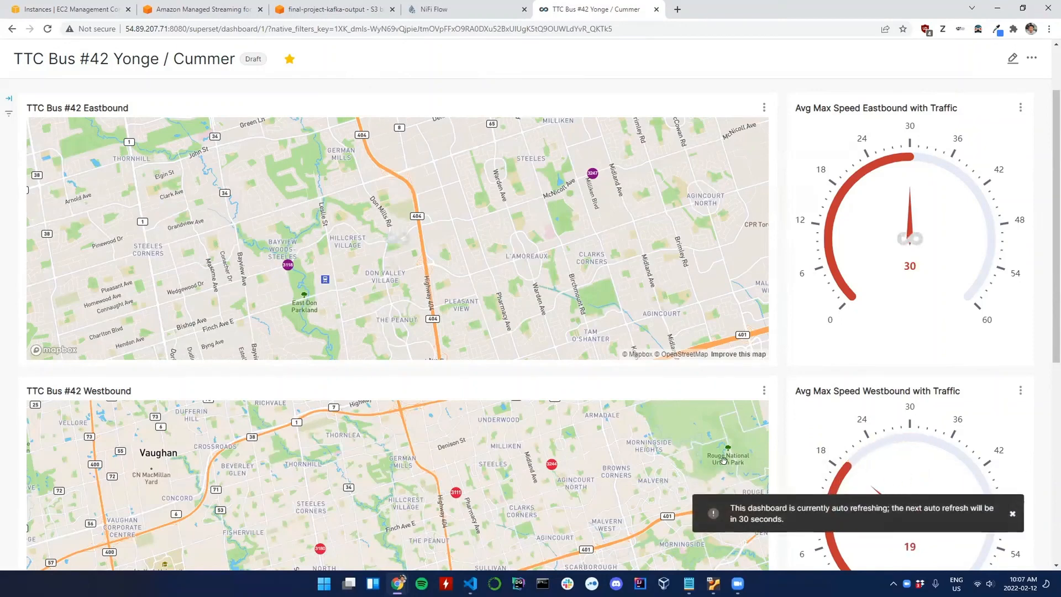
mouse_move(771, 401)
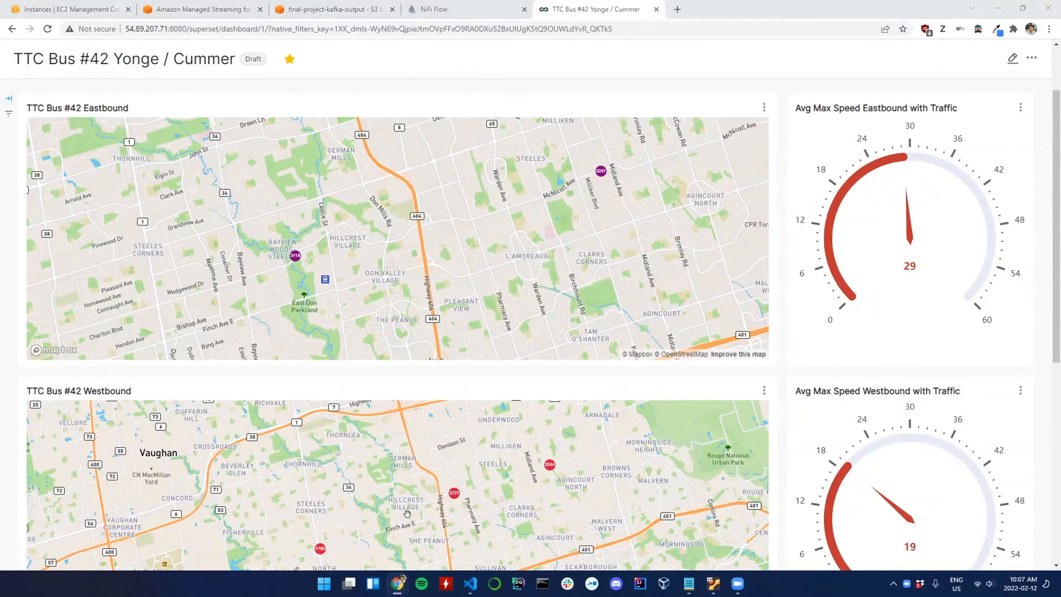
mouse_move(636, 405)
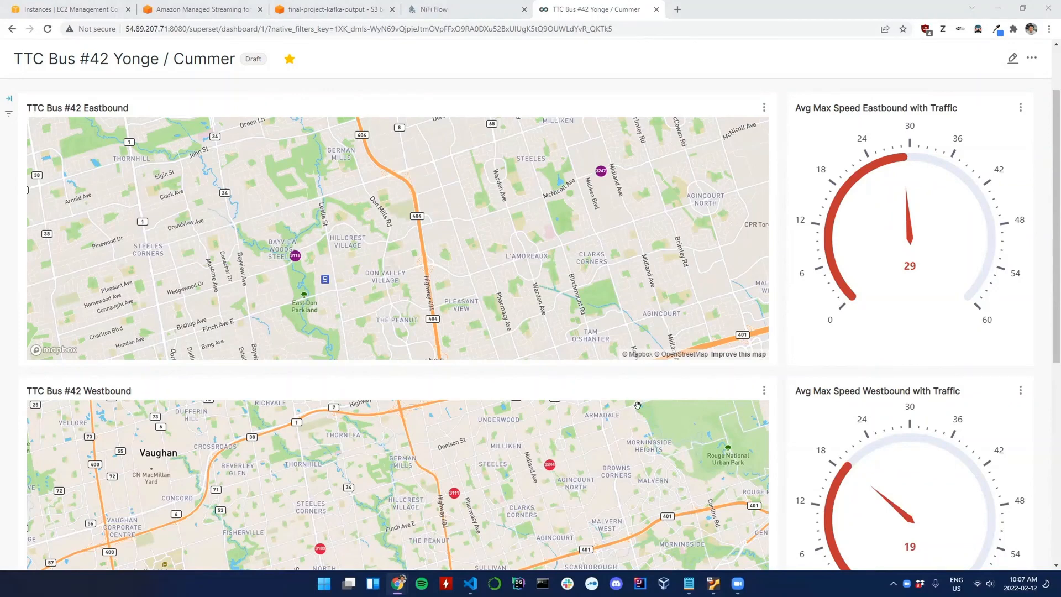
mouse_move(434, 517)
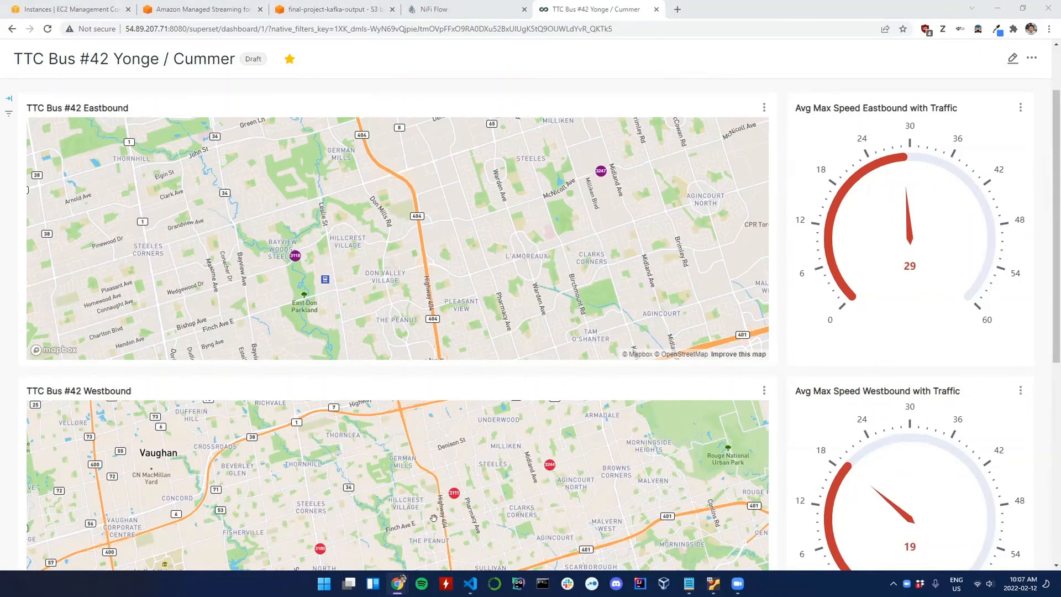
mouse_move(413, 498)
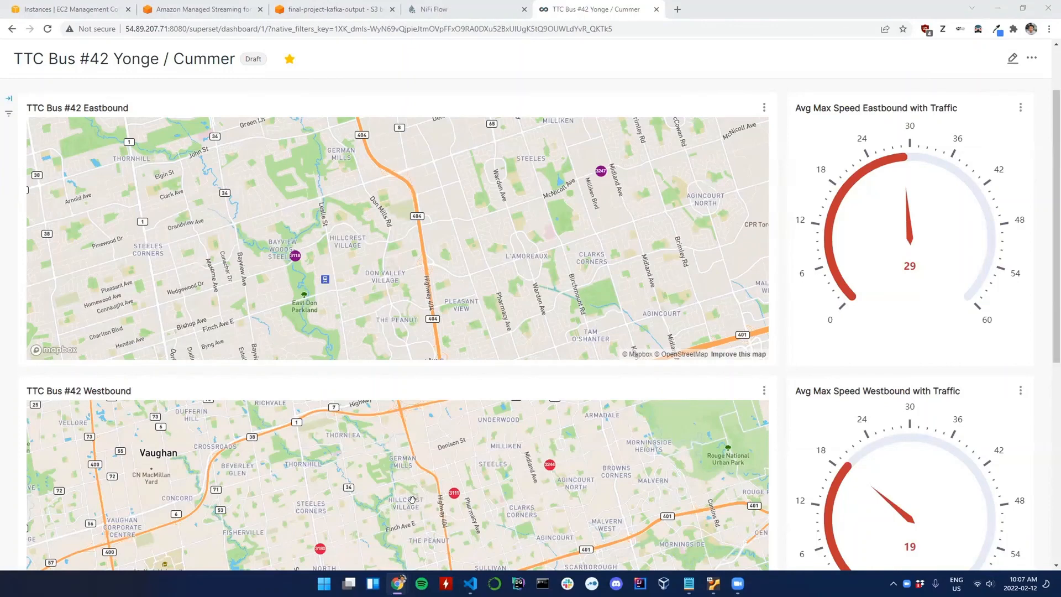
mouse_move(369, 518)
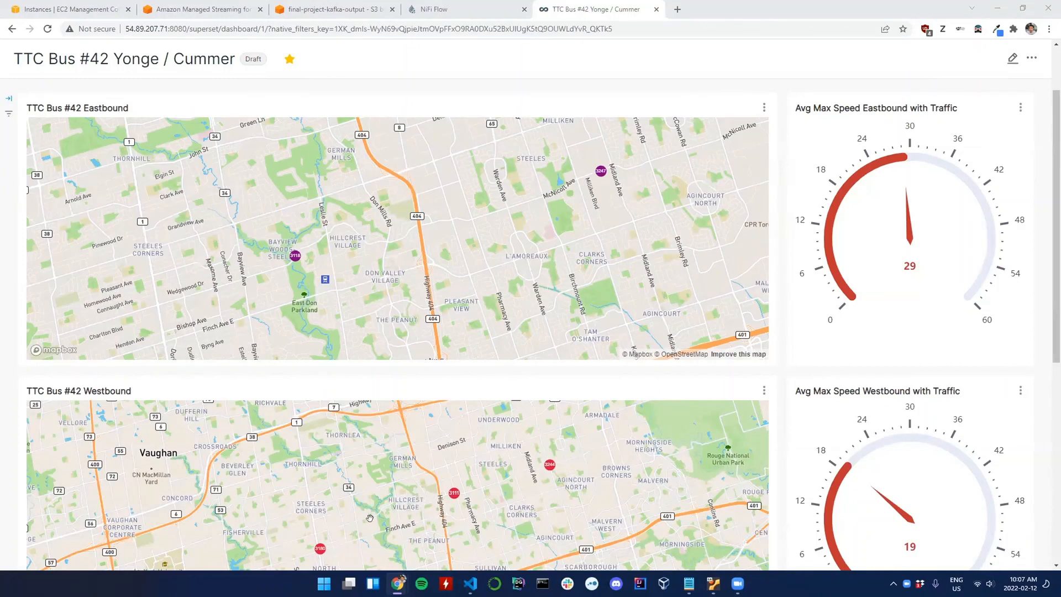